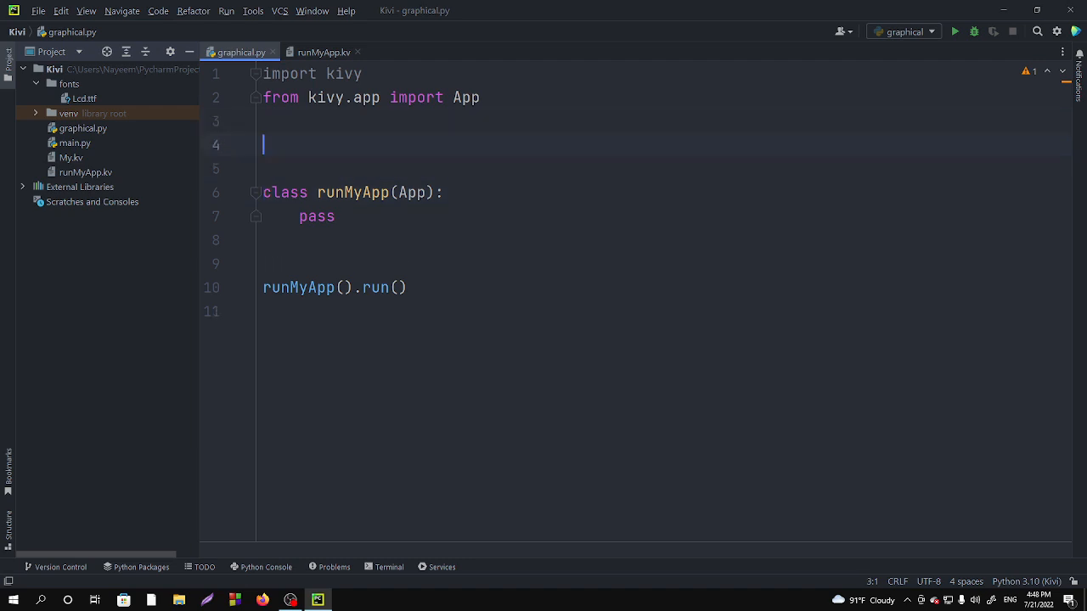
# Step: Add 'from kivy.uix.anchorlayout import AnchorLayout' on line 3 and reformat the code
pyautogui.write('f')
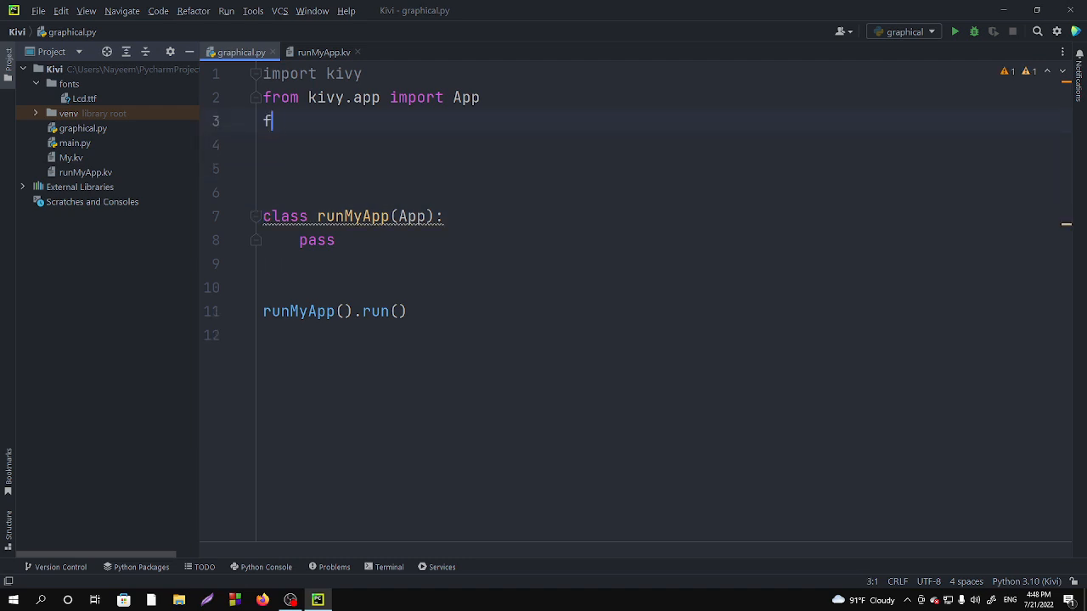
pyautogui.write('rom')
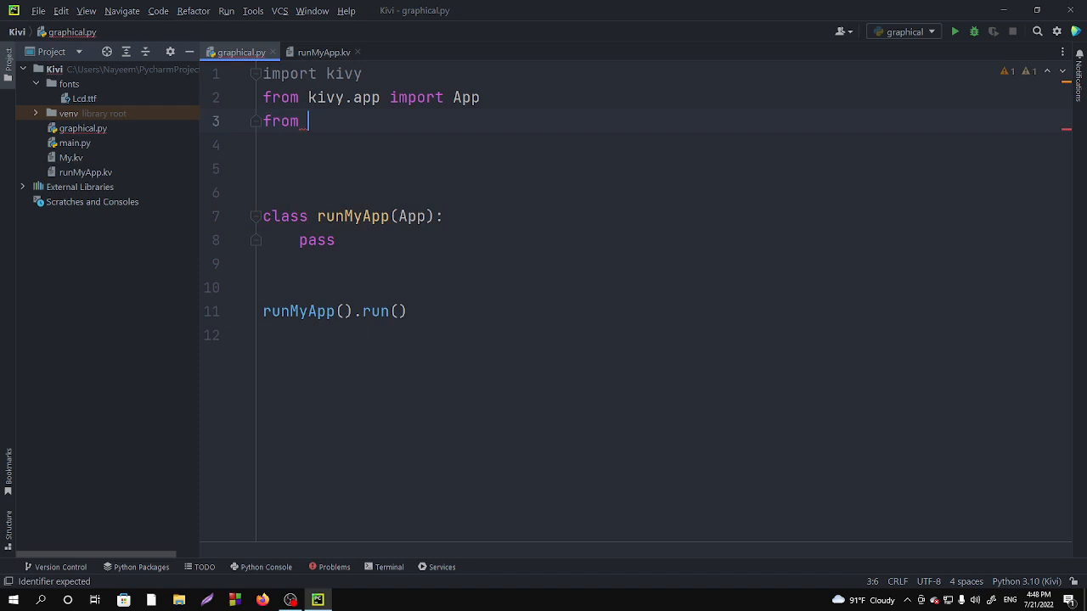
pyautogui.write('kivy')
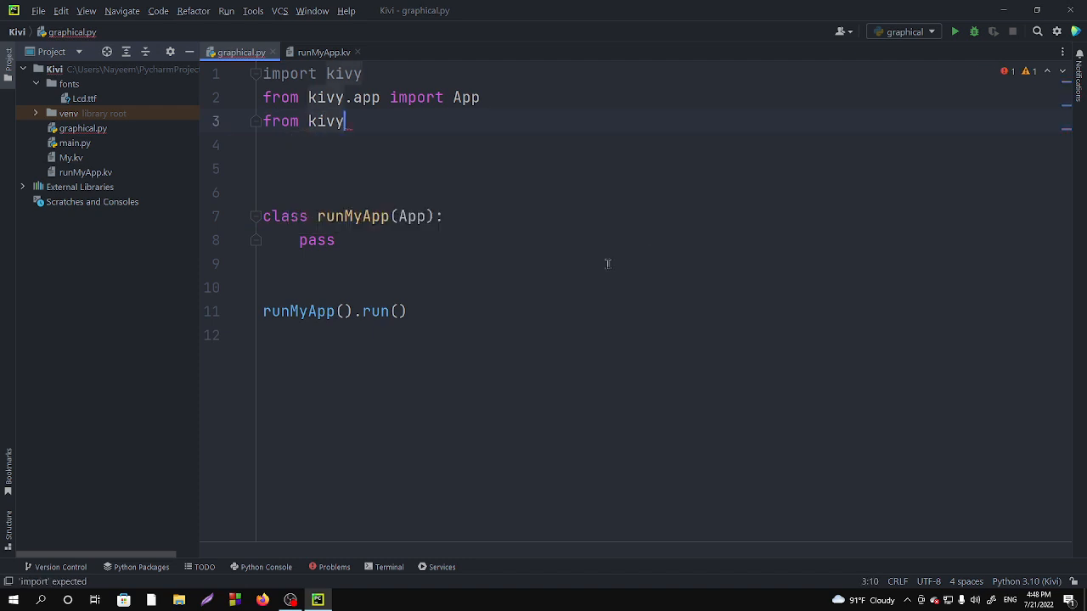
pyautogui.write('.ui')
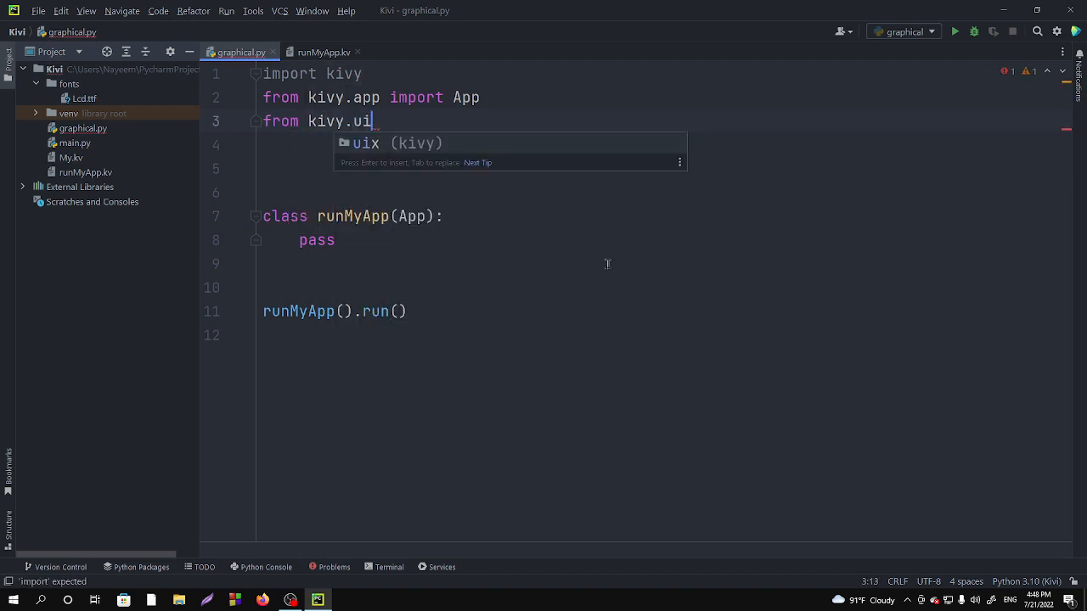
pyautogui.write('x.i')
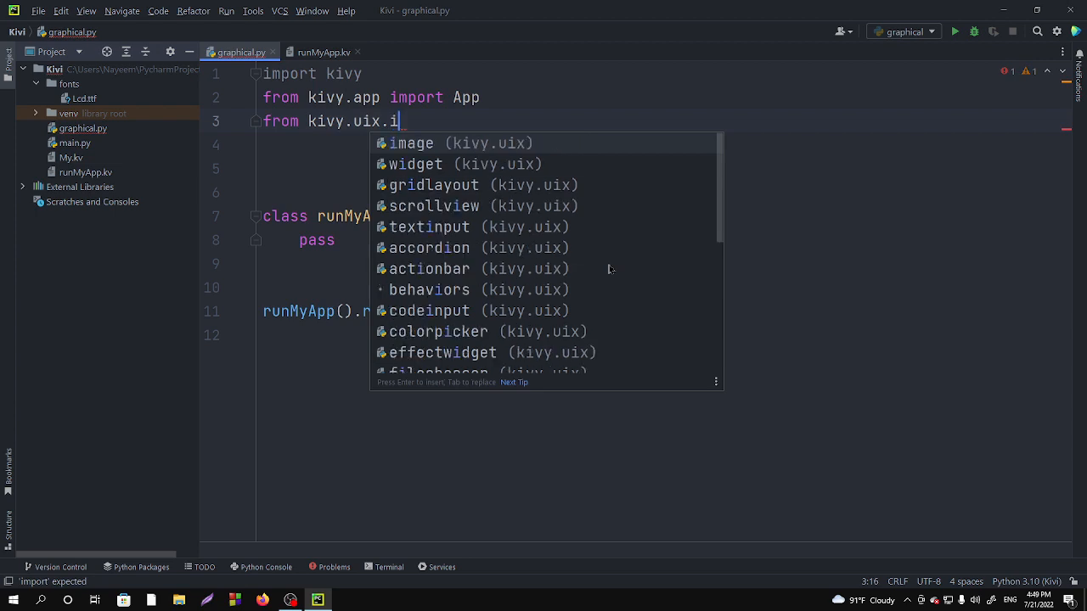
pyautogui.write('a')
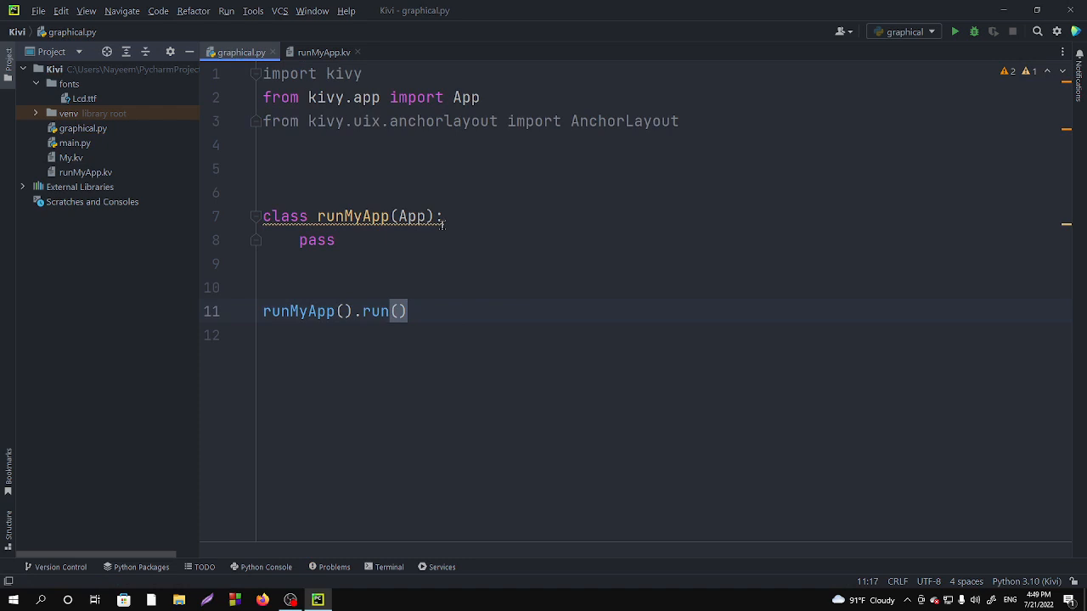
pyautogui.press('ctrl+alt+l')
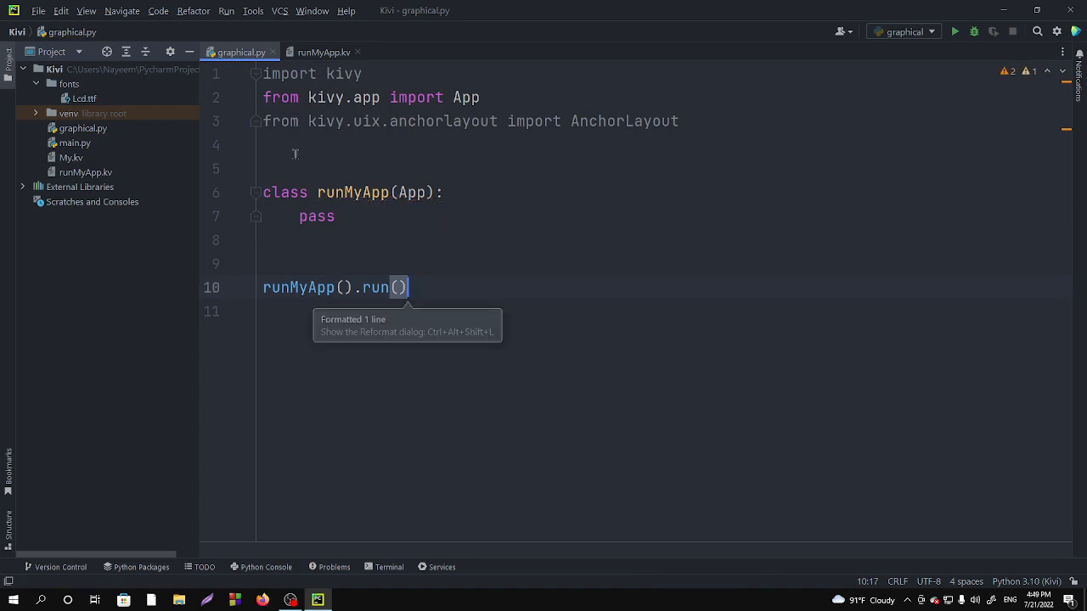
# Step: Declare 'class ExampleOfAnchorLayout(AnchorLayout):' on line 5 of graphical.py
pyautogui.press('Return')
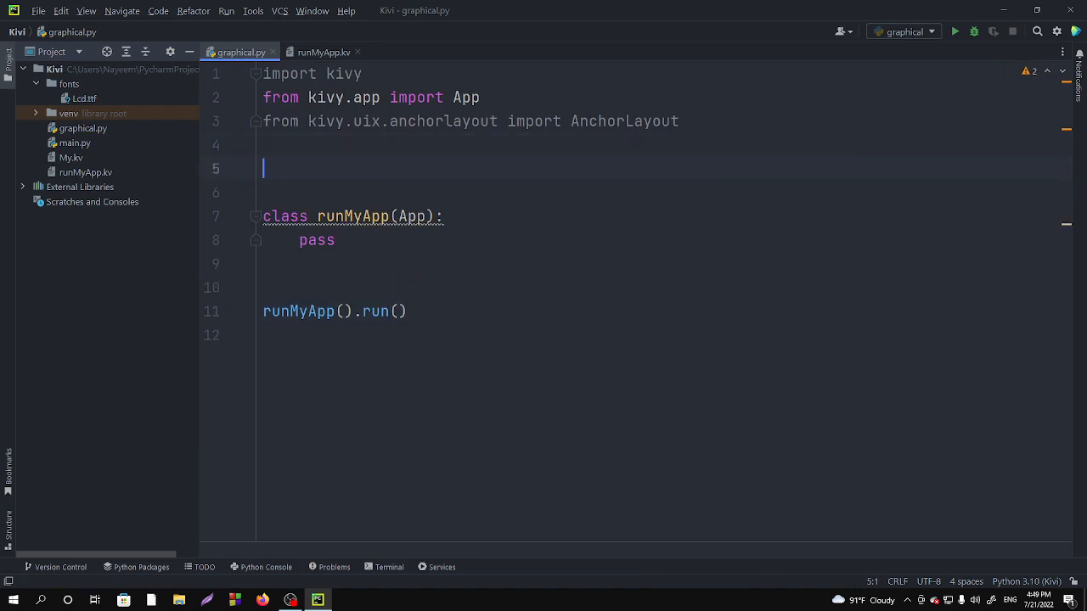
pyautogui.write('class')
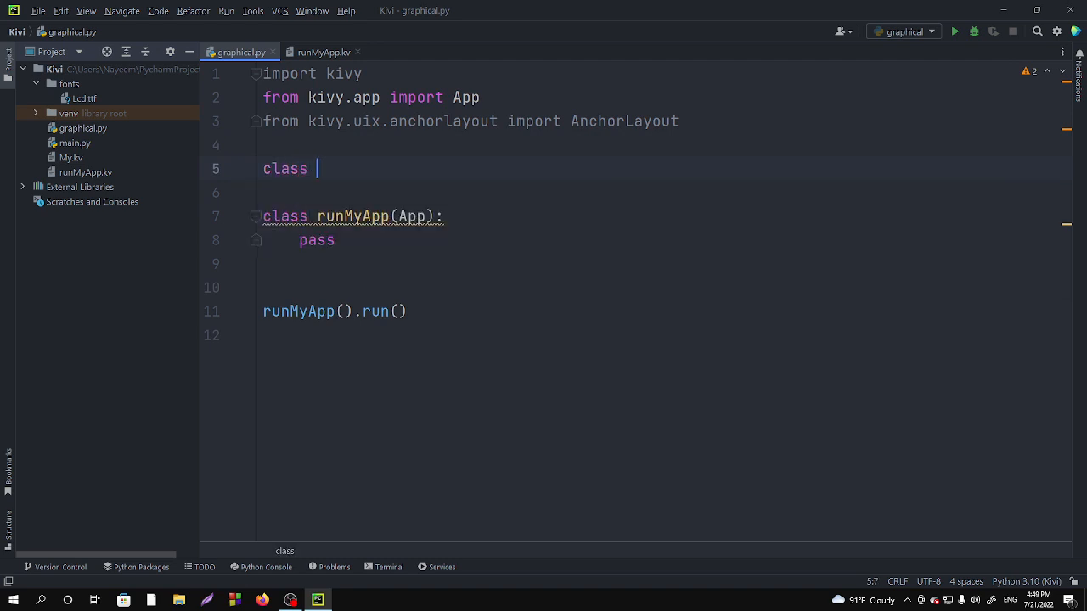
pyautogui.write('E')
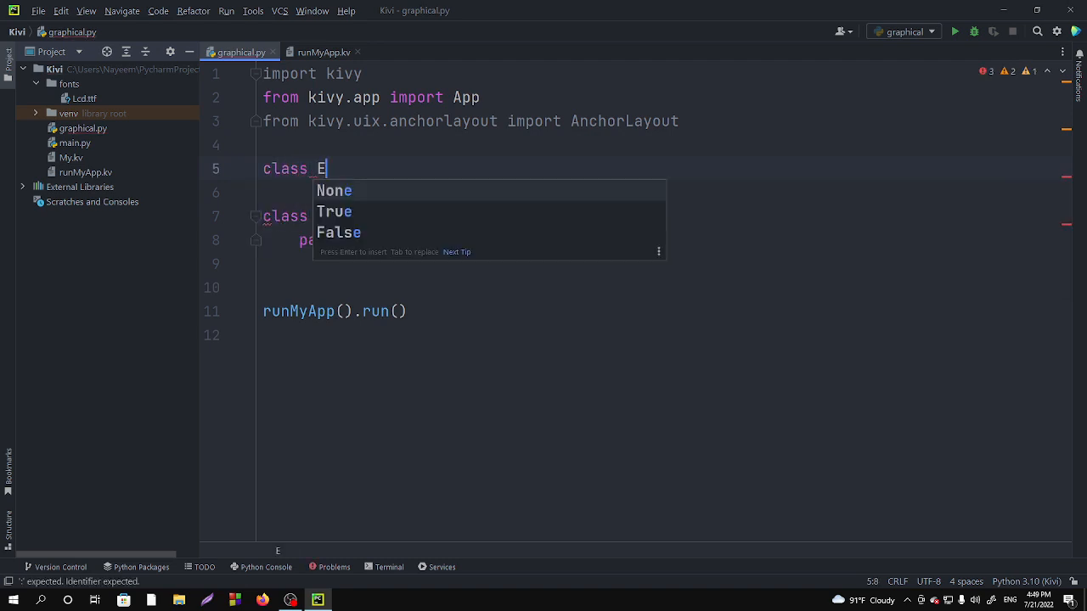
pyautogui.write('xample')
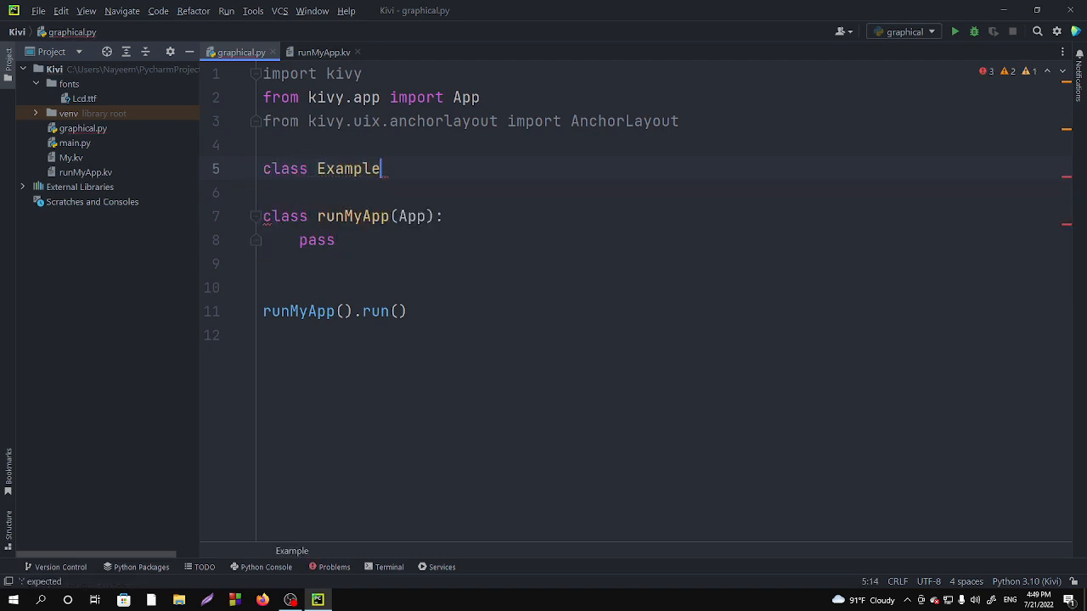
pyautogui.write('OfA')
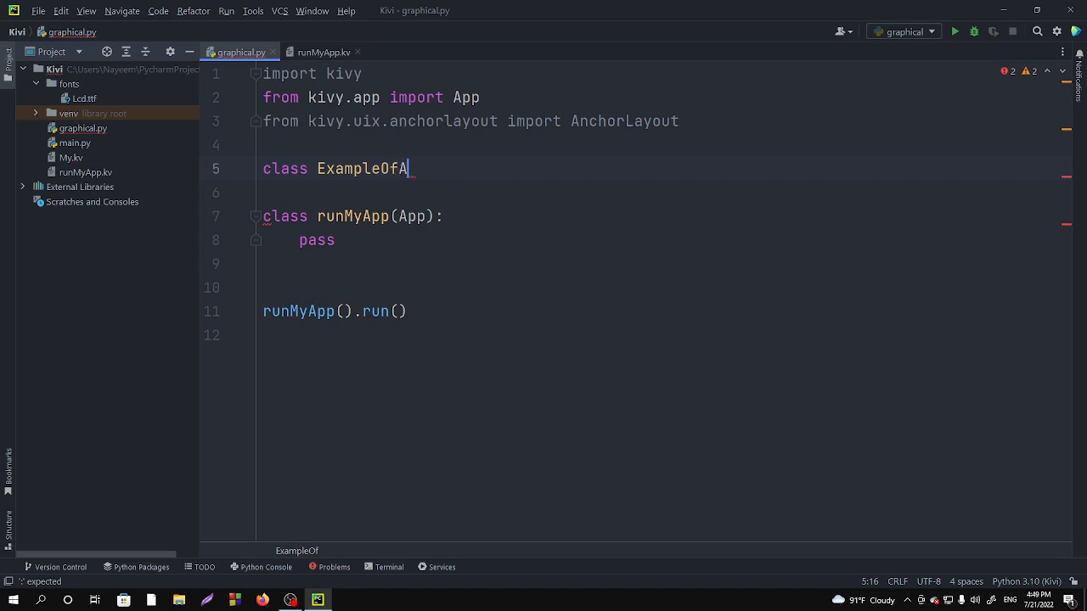
pyautogui.write('nchor')
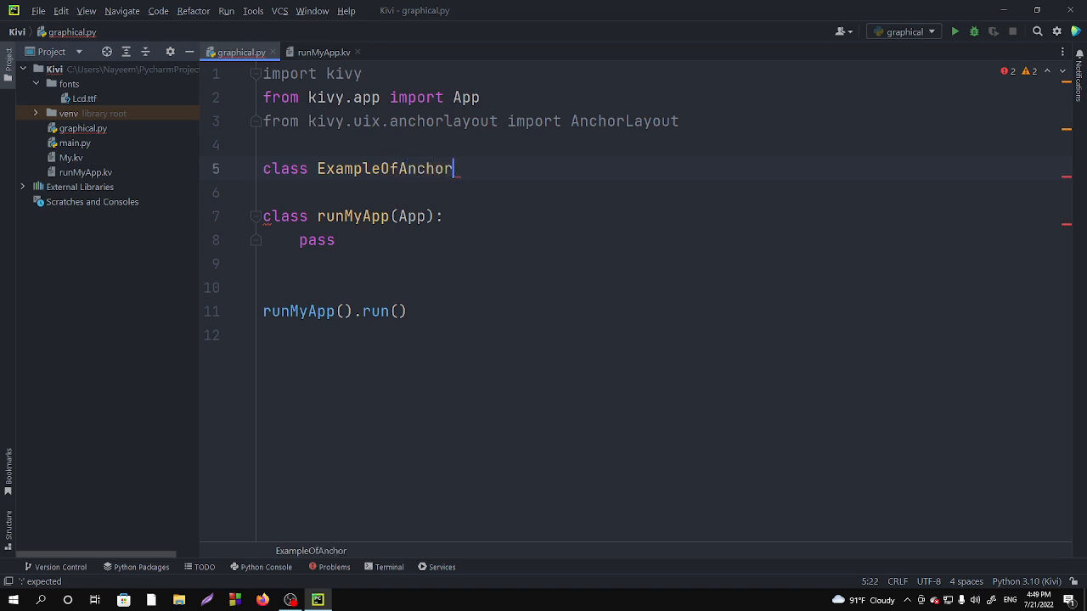
pyautogui.write('Layou')
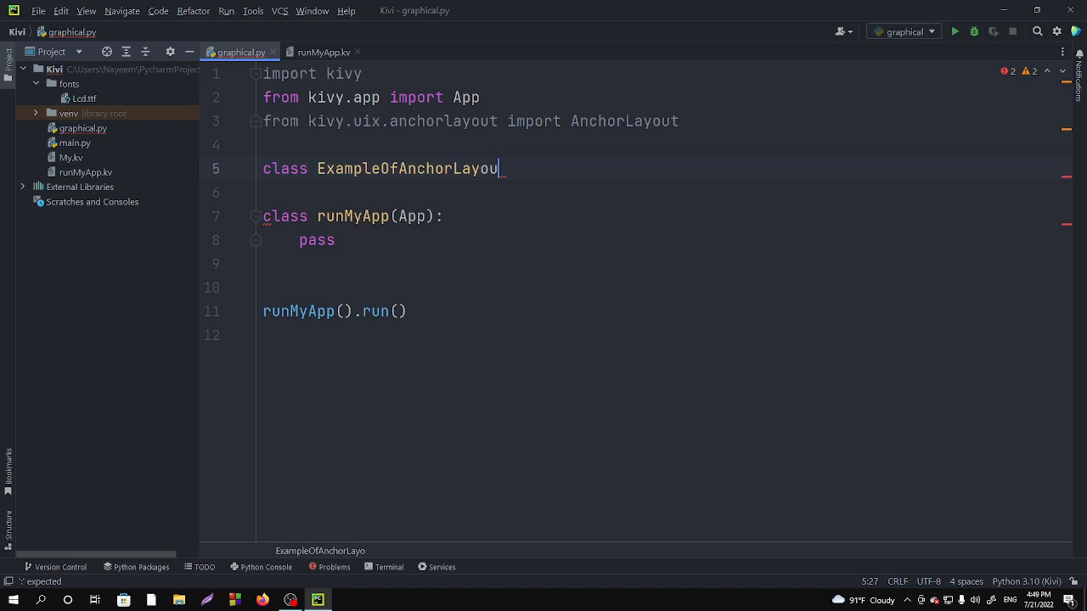
pyautogui.write('()')
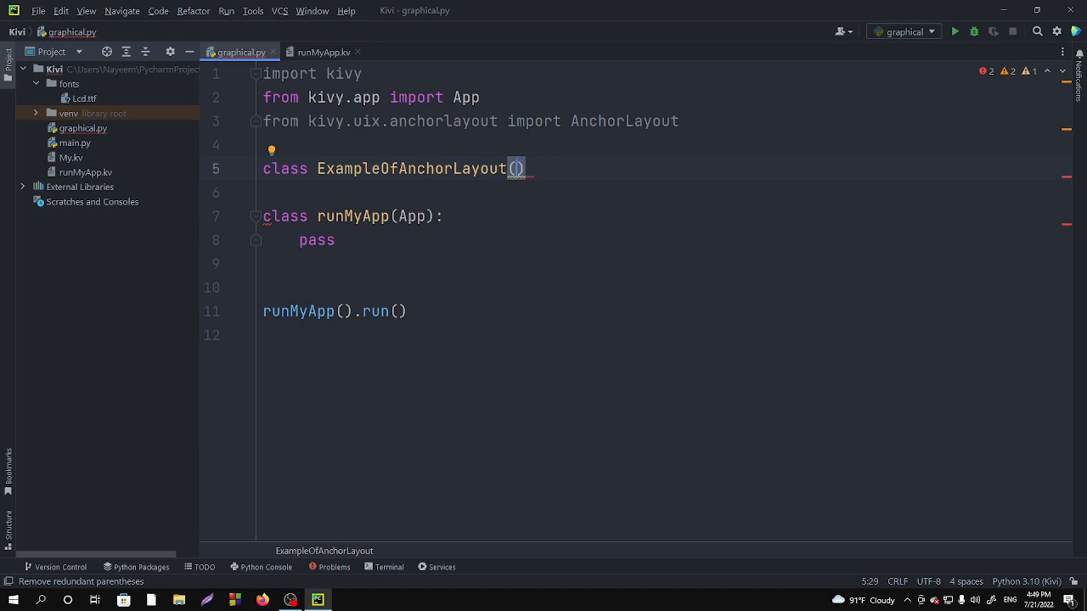
pyautogui.write('AnchorLayout')
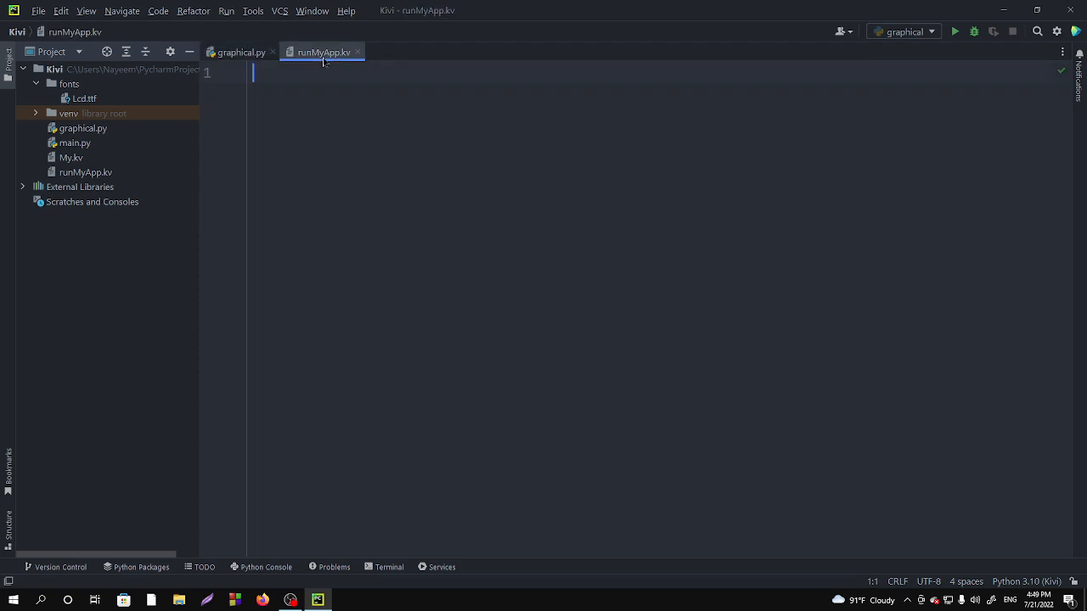
# Step: Create a new .kv file in the project folder via New > File
pyautogui.click(241, 51)
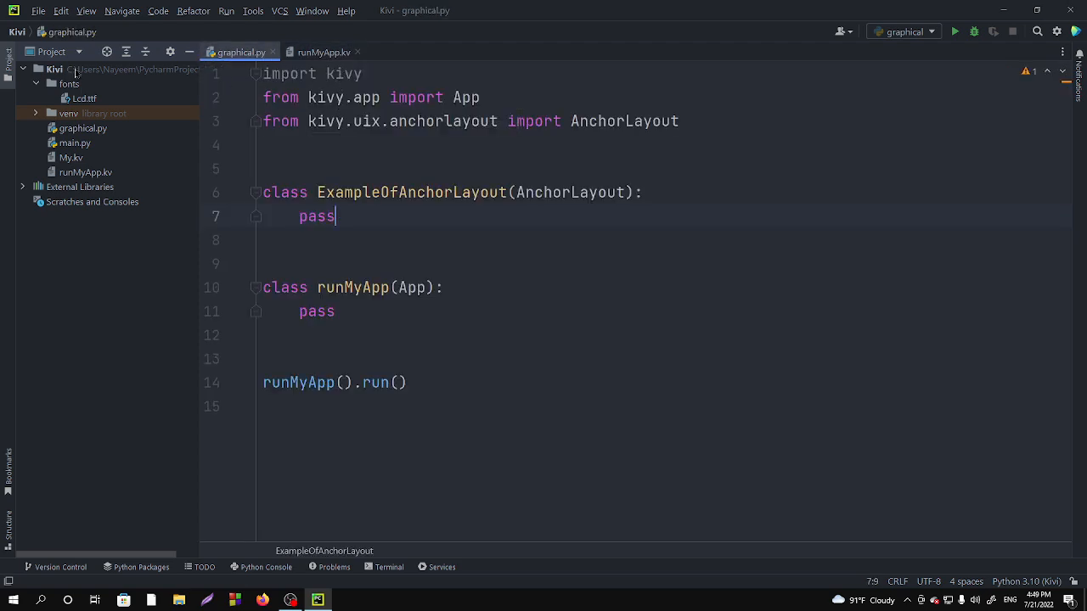
pyautogui.rightClick(84, 112)
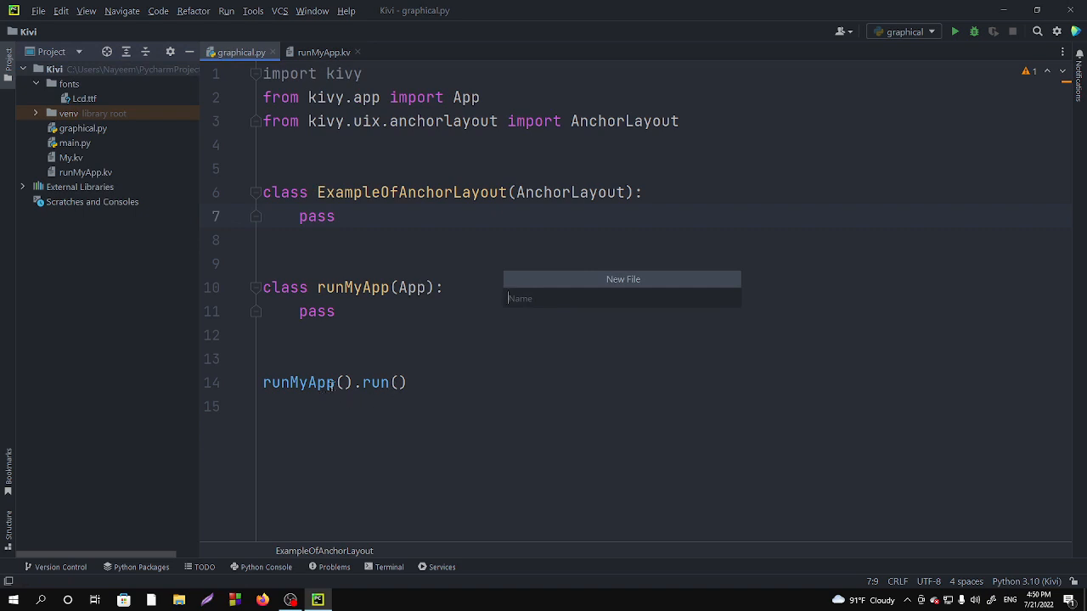
pyautogui.click(594, 299)
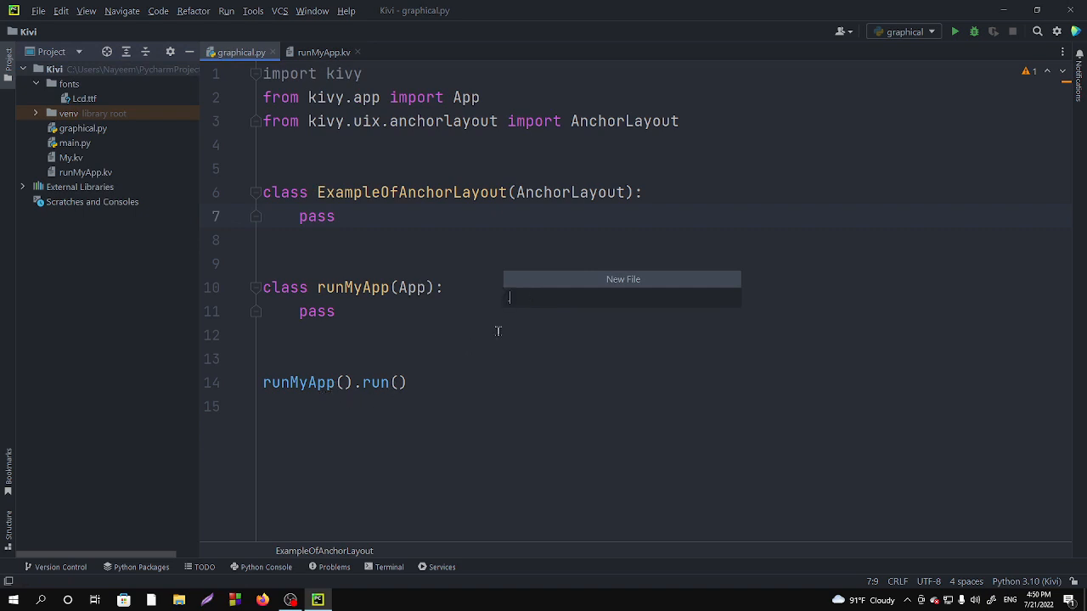
pyautogui.write('.kv')
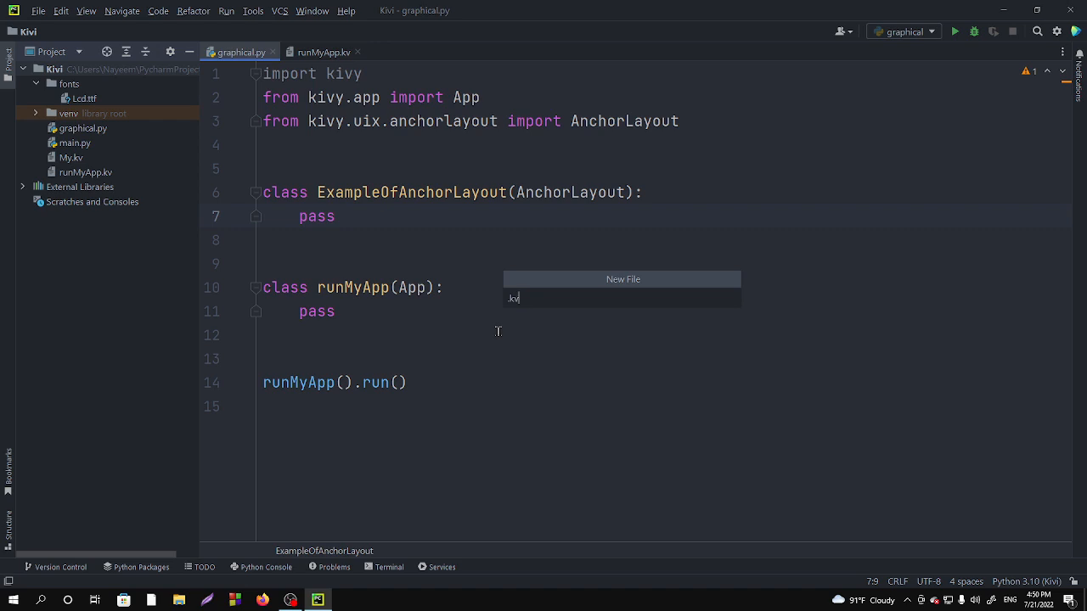
pyautogui.press('Escape')
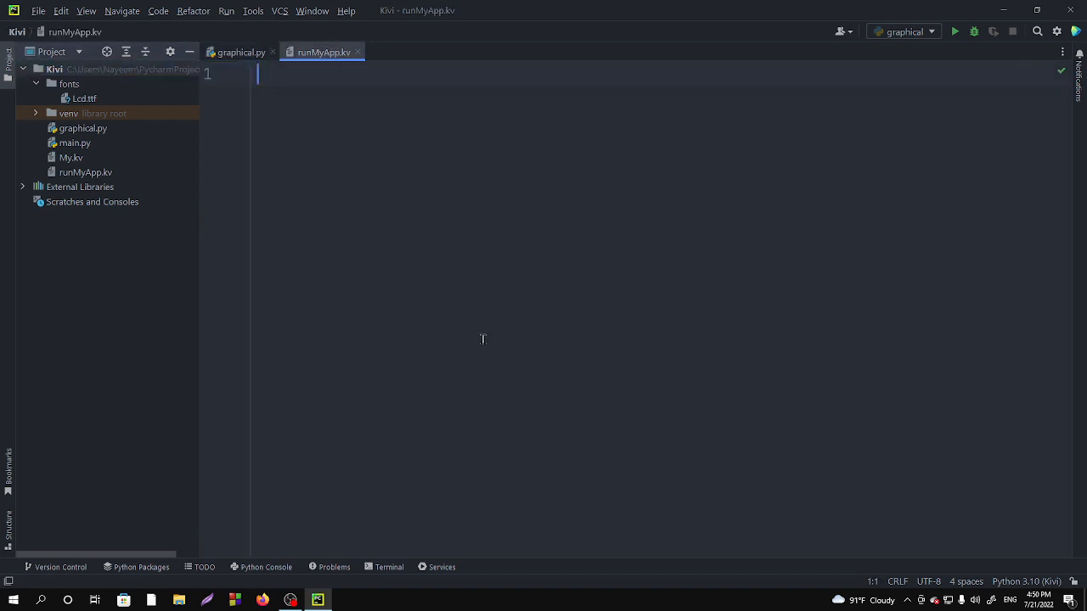
pyautogui.moveTo(390, 173)
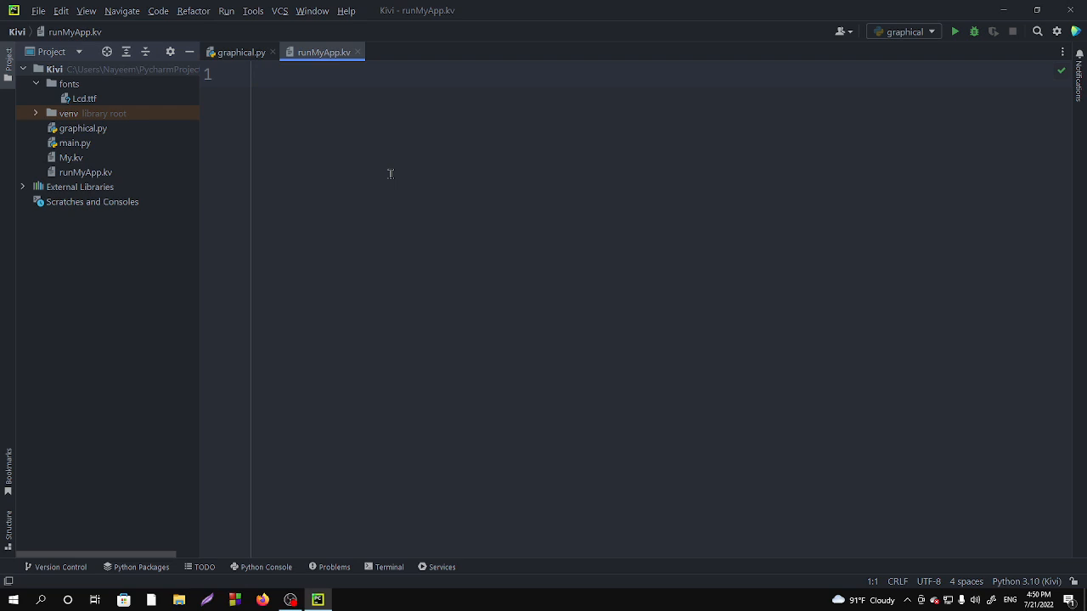
# Step: Declare the ExampleOfAnchorLayout root and an <ExampleOfAnchorLayout> rule in runMyApp.kv
pyautogui.click(241, 51)
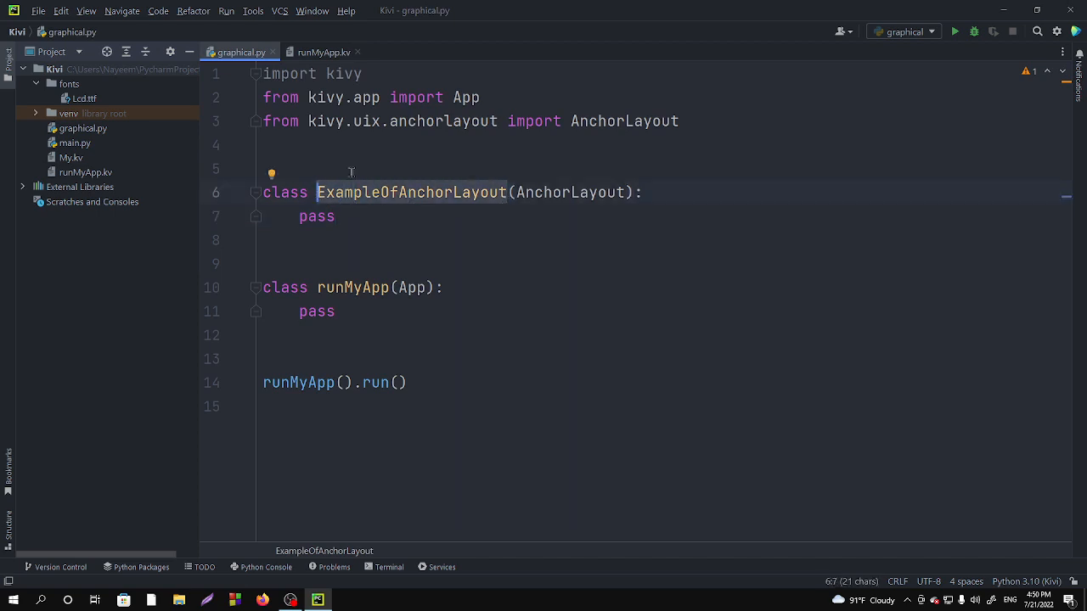
pyautogui.click(323, 51)
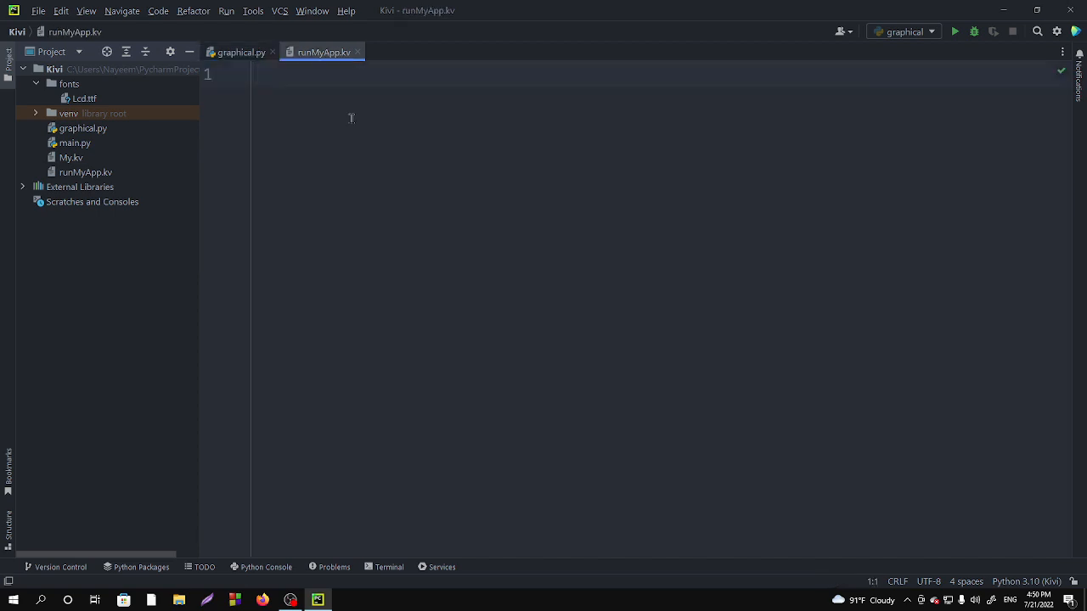
pyautogui.write('ExampleOfAnchorLayout:')
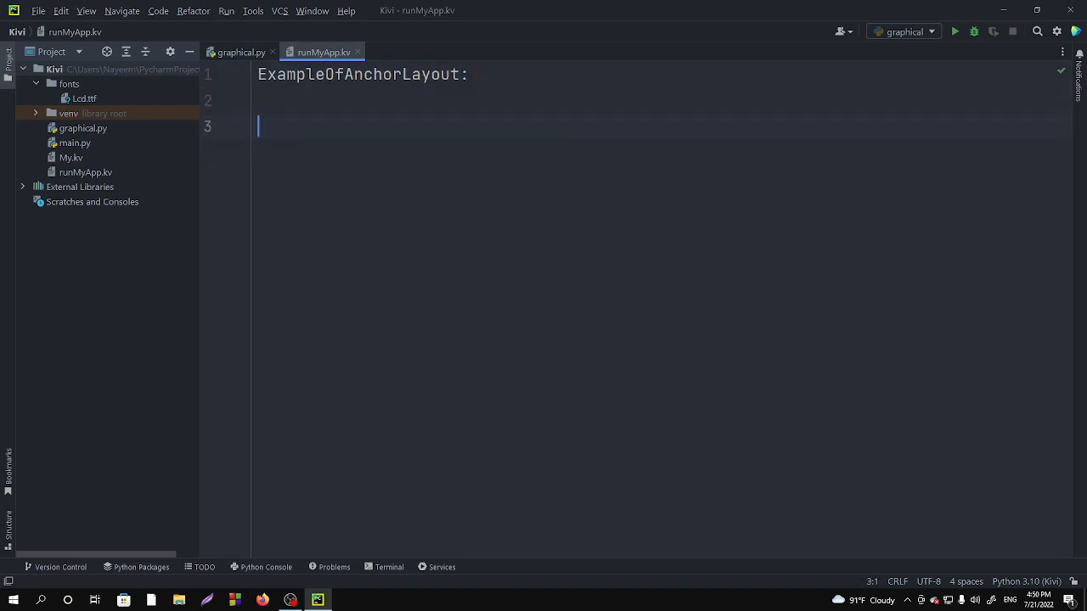
pyautogui.write('<')
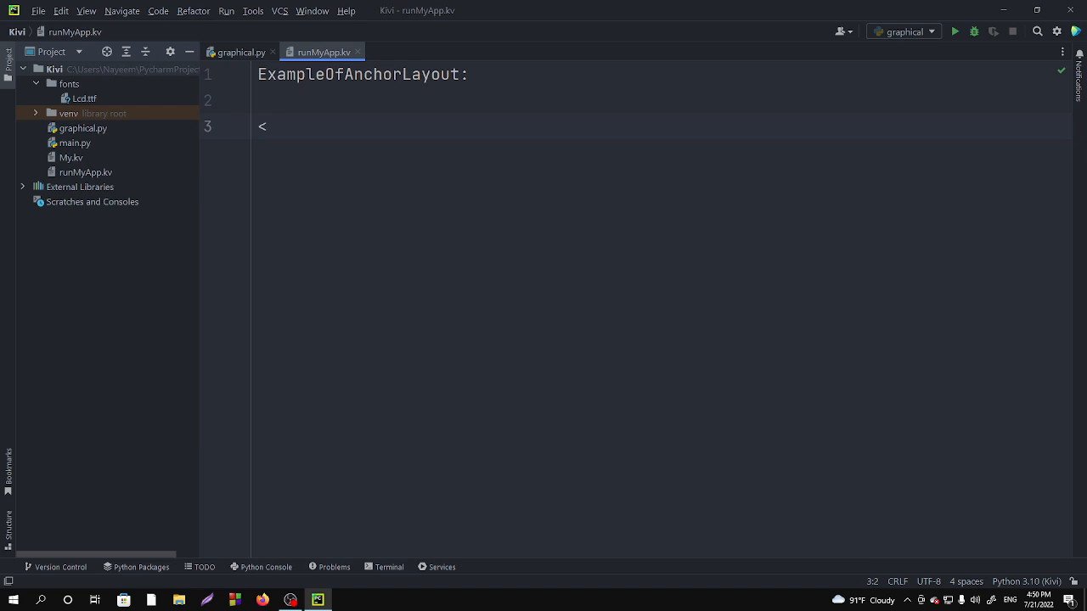
pyautogui.write('ExampleOfAnchorLayout>:')
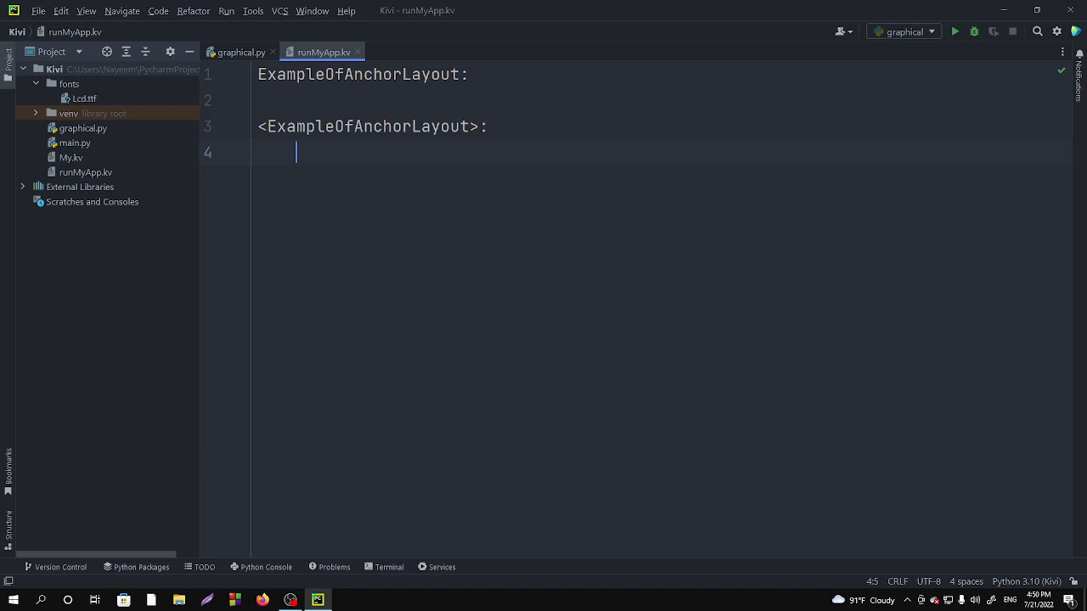
# Step: Add a Button with text "A" inside the ExampleOfAnchorLayout rule
pyautogui.write('Bu')
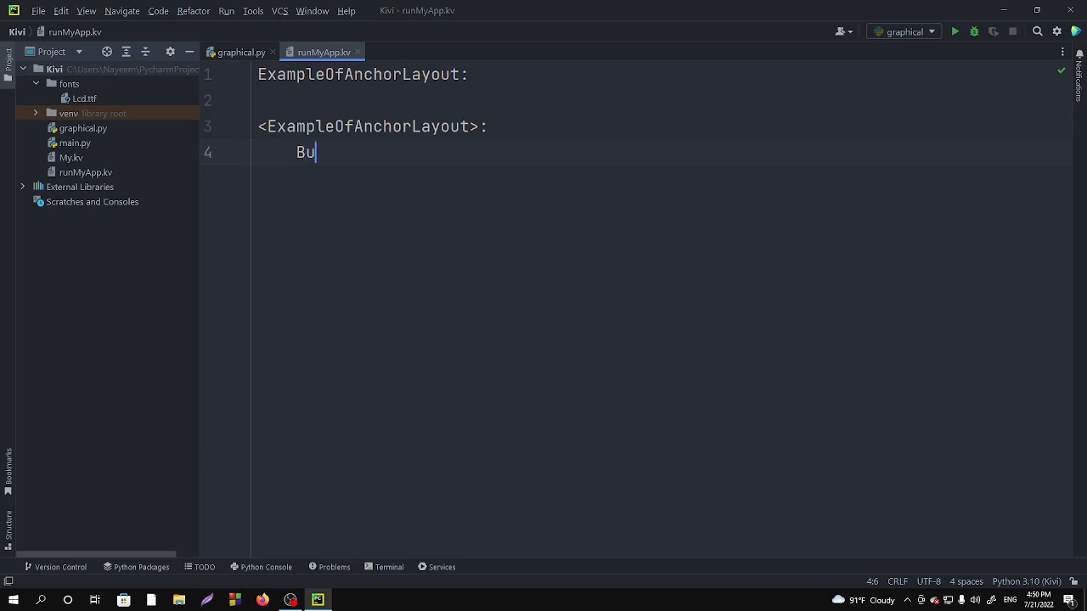
pyautogui.write('tton:')
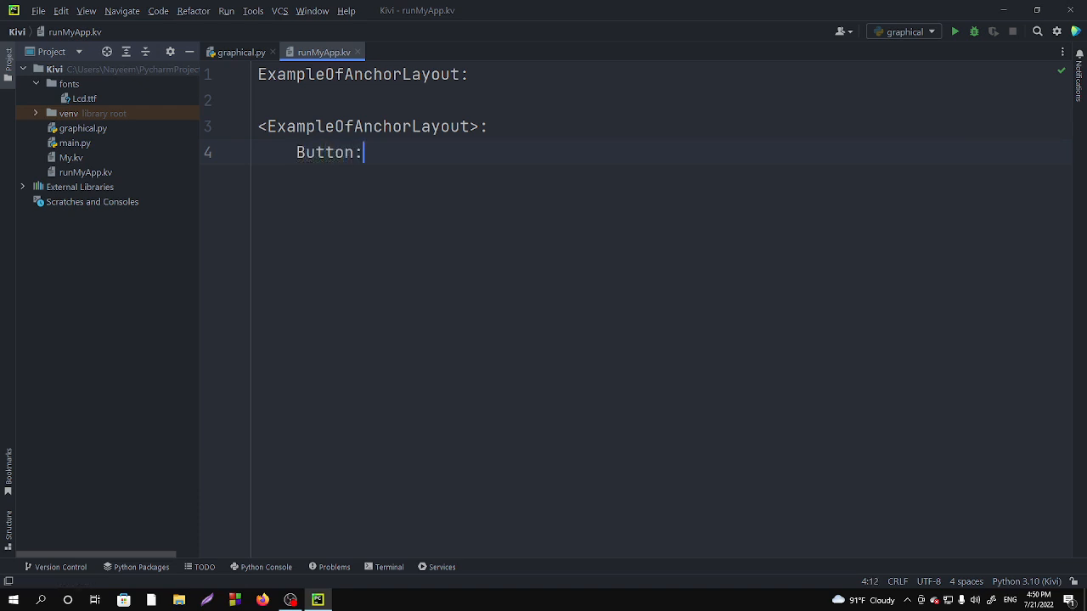
pyautogui.write('te')
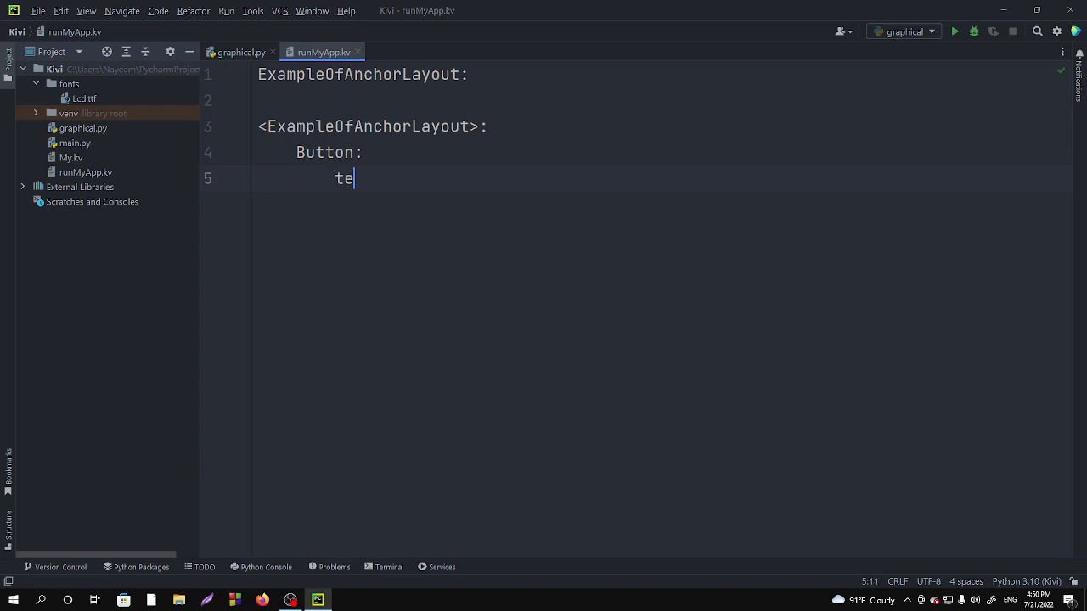
pyautogui.write('xt:')
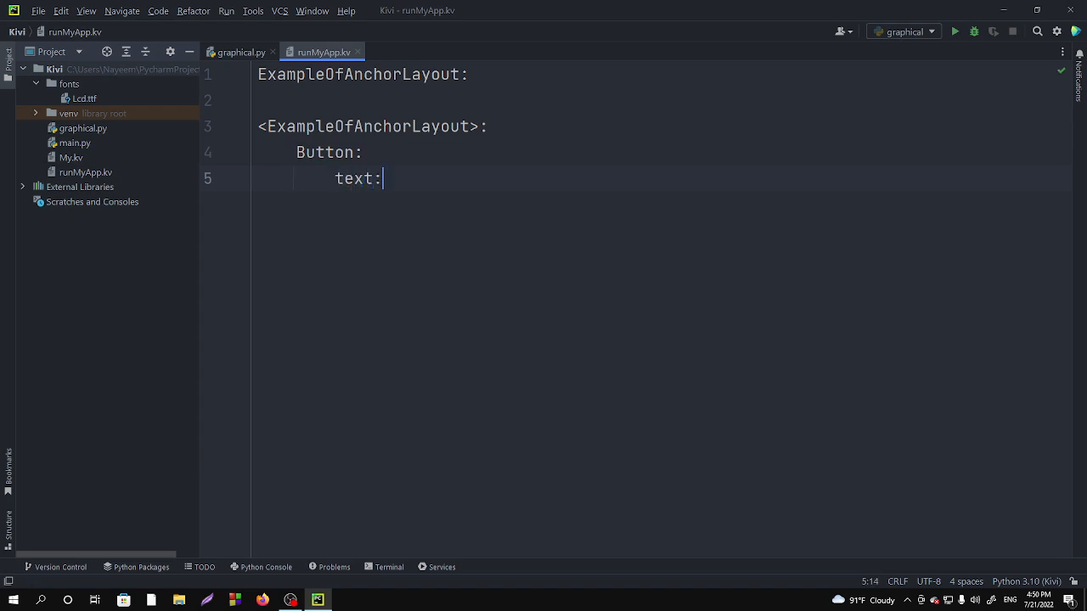
pyautogui.write('""')
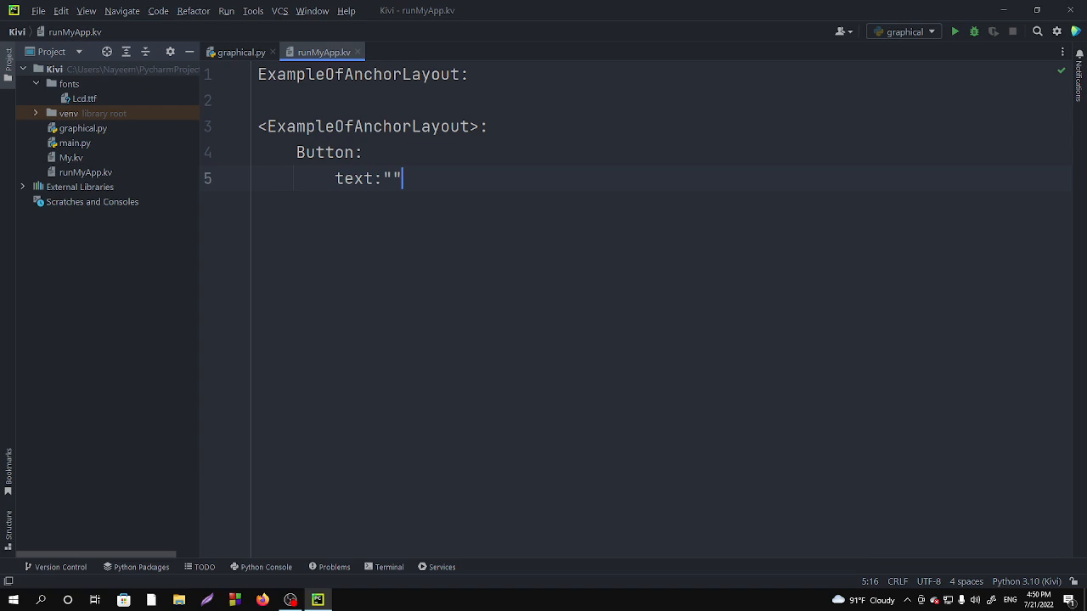
pyautogui.write('A')
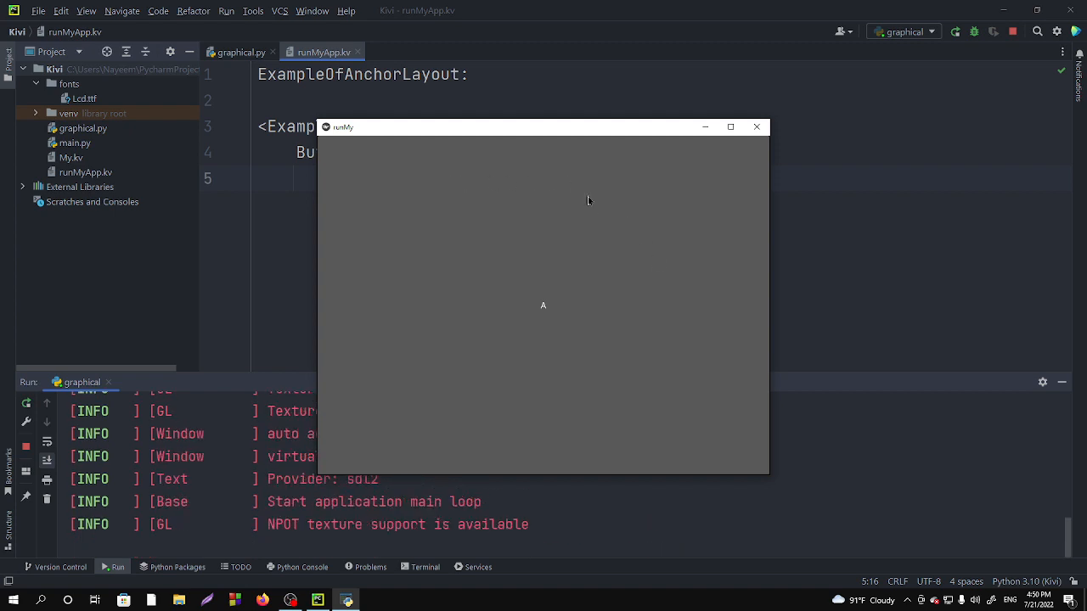
pyautogui.moveTo(534, 296)
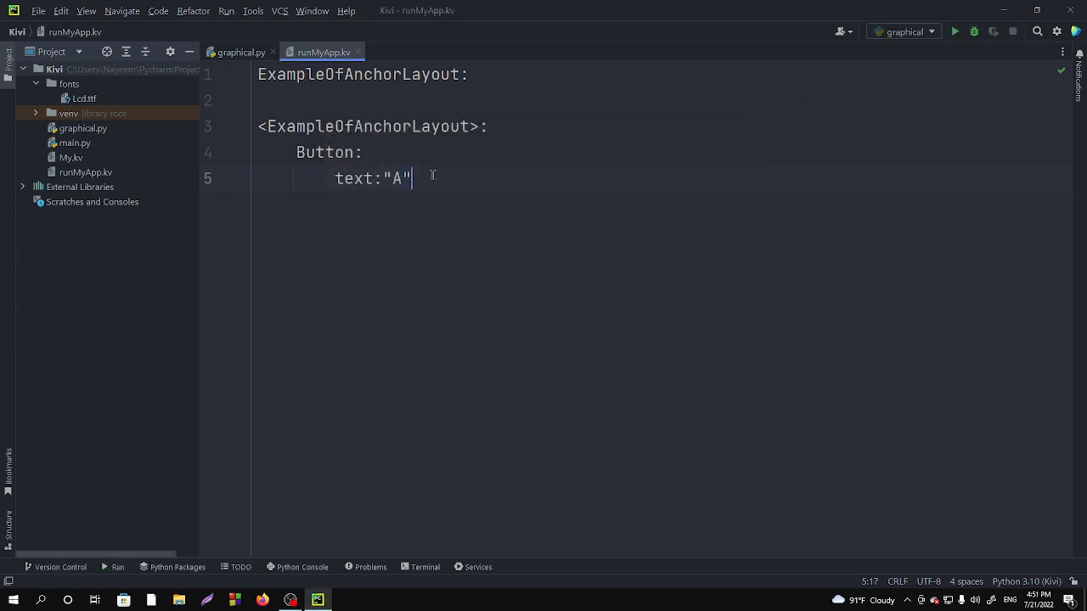
# Step: Duplicate the Button block as a second Button labelled "B"
pyautogui.moveTo(411, 179); pyautogui.dragTo(298, 153)
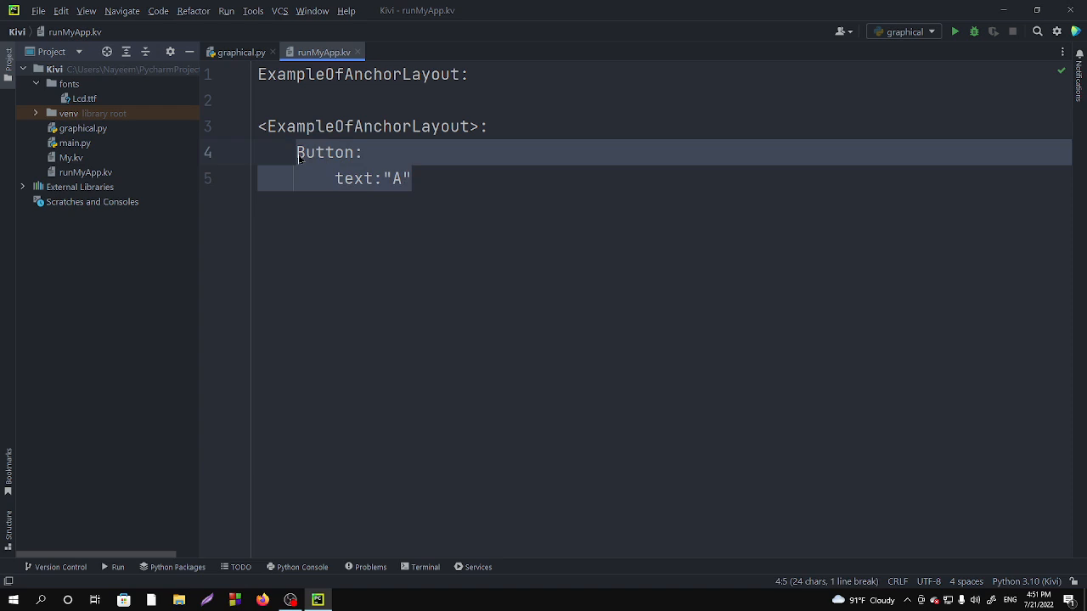
pyautogui.write('Button:')
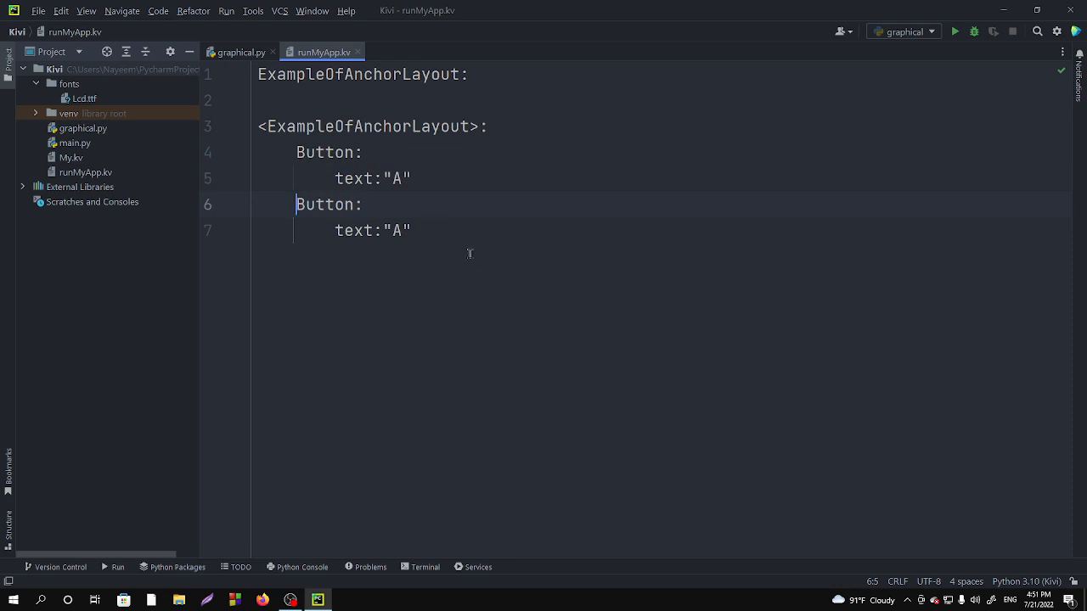
pyautogui.write('B')
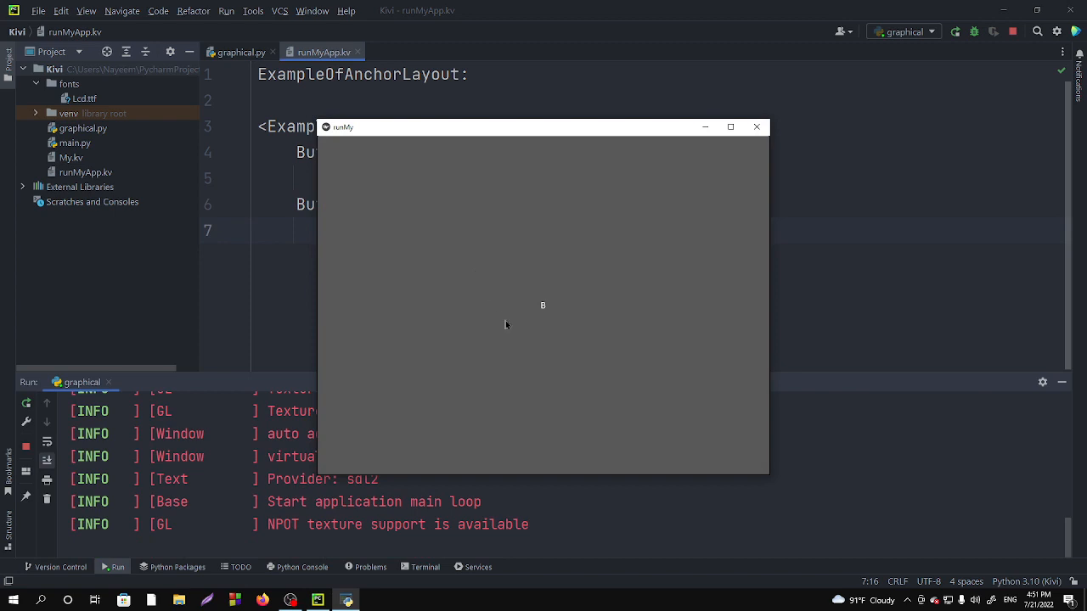
pyautogui.moveTo(546, 333)
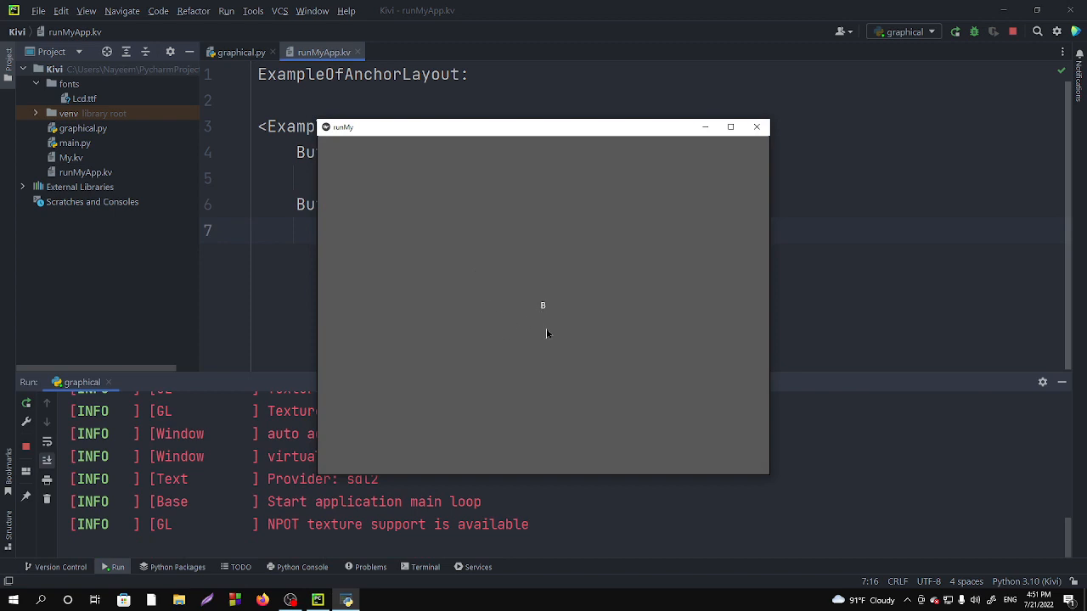
pyautogui.moveTo(568, 278)
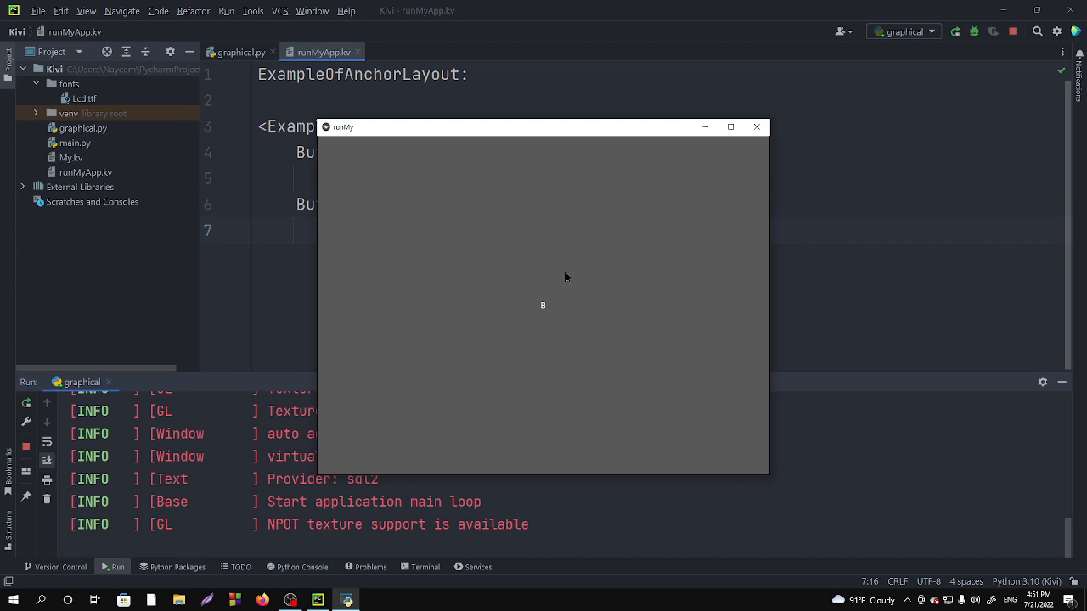
pyautogui.moveTo(538, 319)
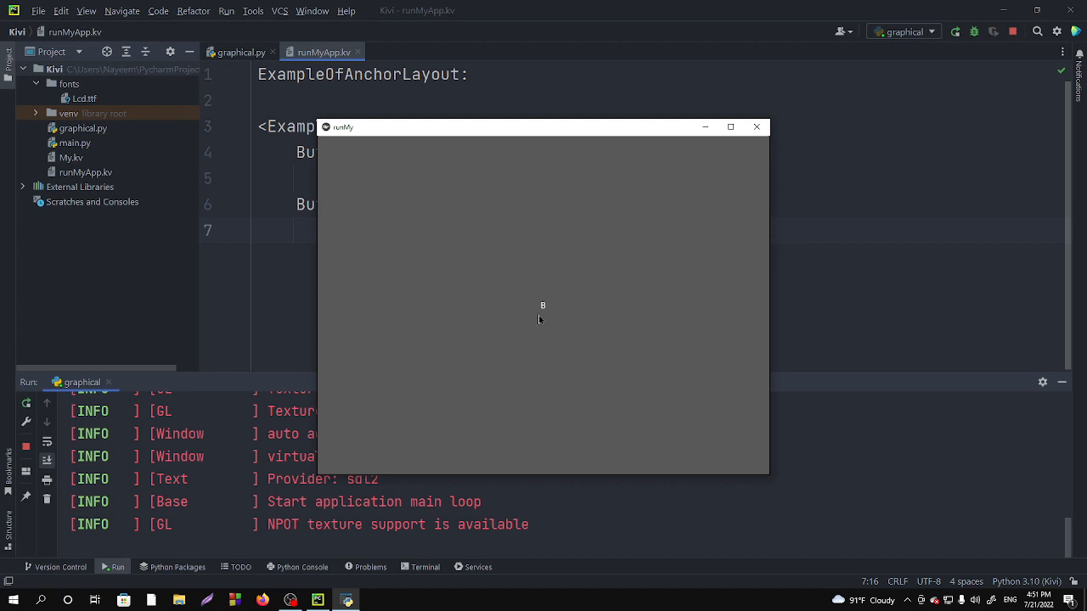
pyautogui.moveTo(717, 269)
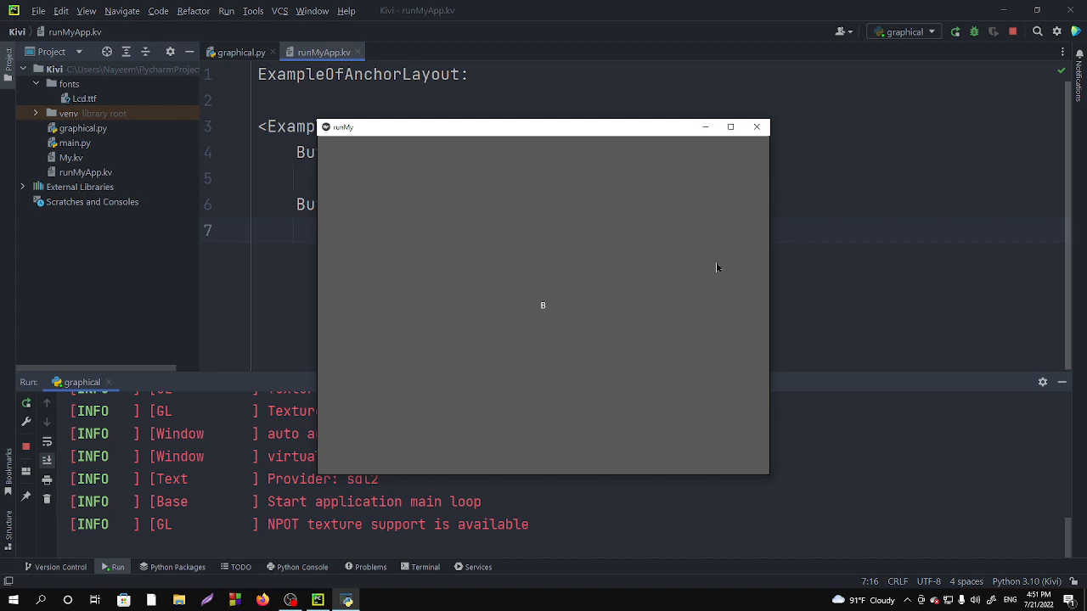
pyautogui.moveTo(764, 156)
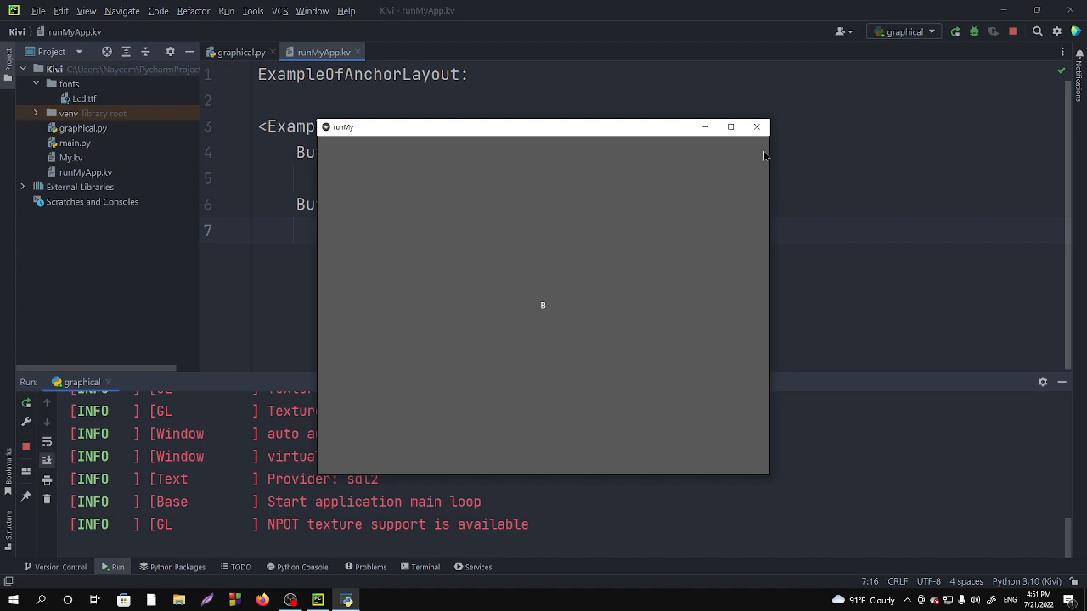
pyautogui.moveTo(756, 125)
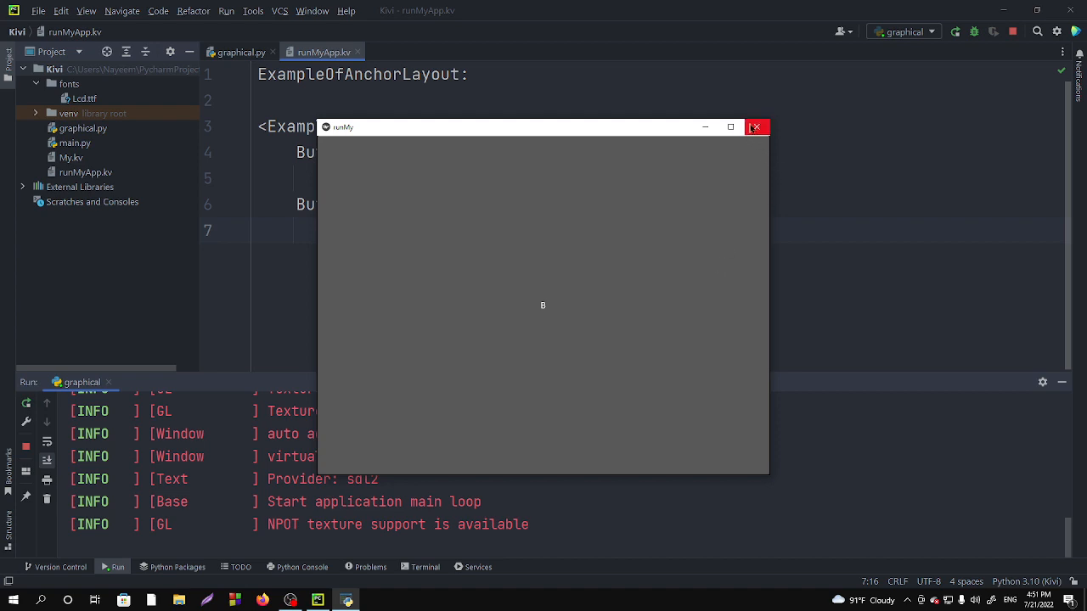
# Step: Close the app window and add a blank line at the top of the rule
pyautogui.click(754, 125)
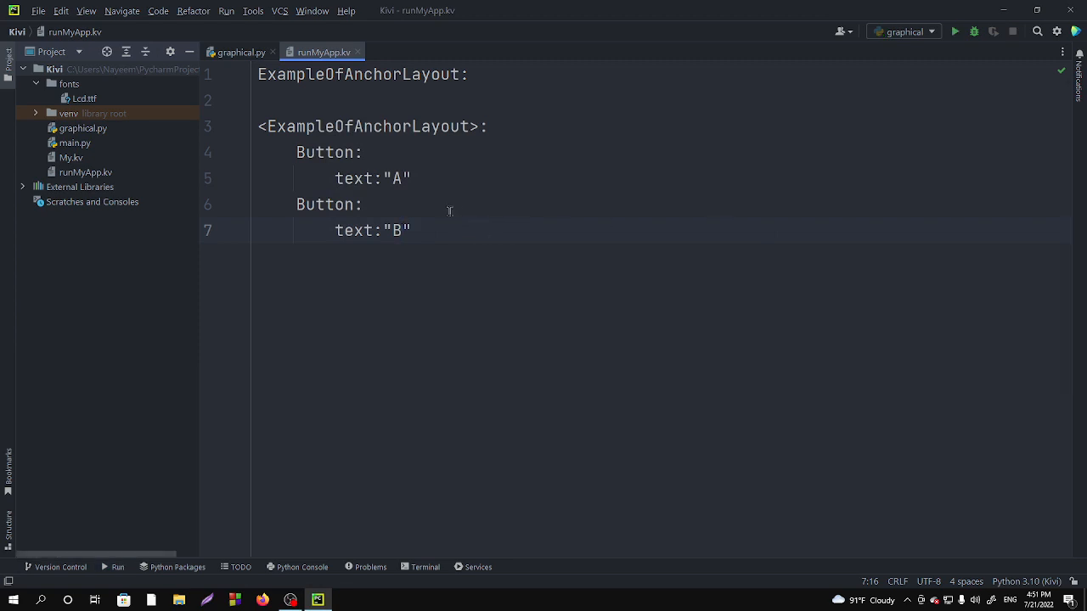
pyautogui.moveTo(385, 163)
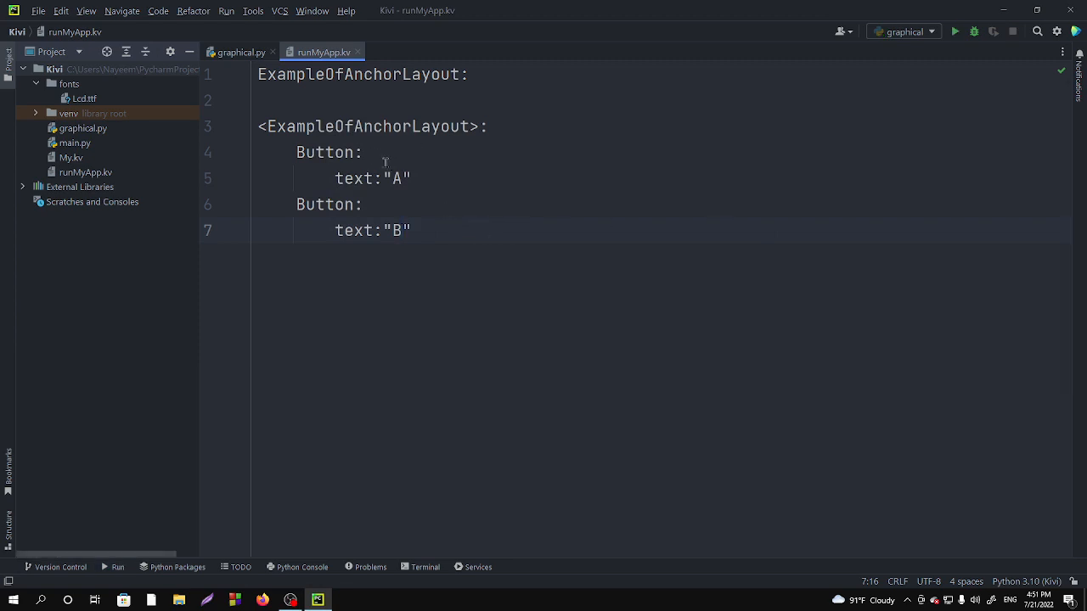
pyautogui.press('Enter')
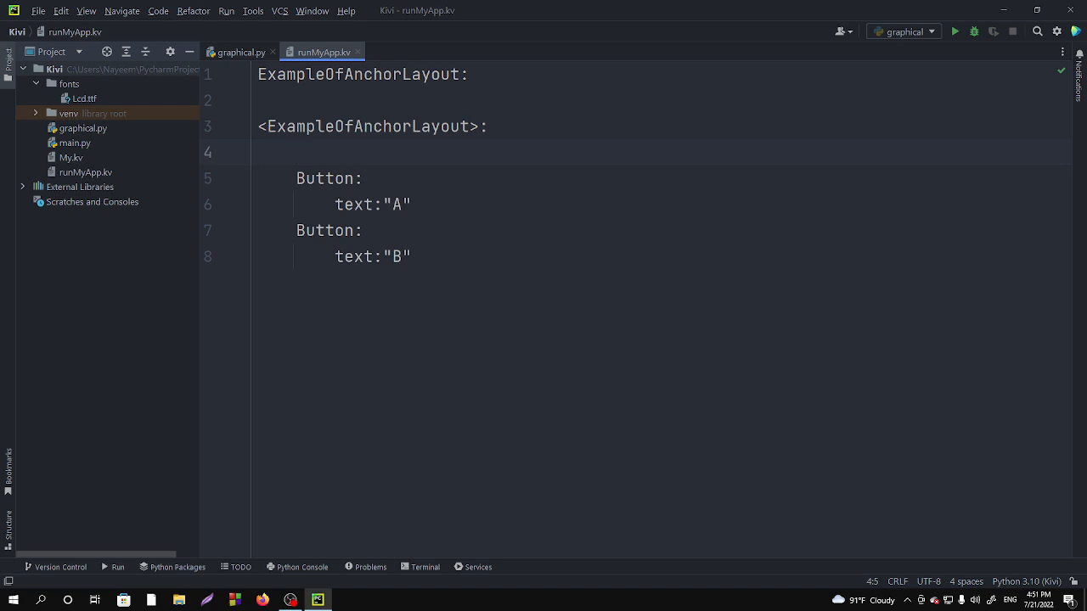
# Step: Add anchor_x="right" to the rule and run the app, surfacing the invalid property name error
pyautogui.write('an')
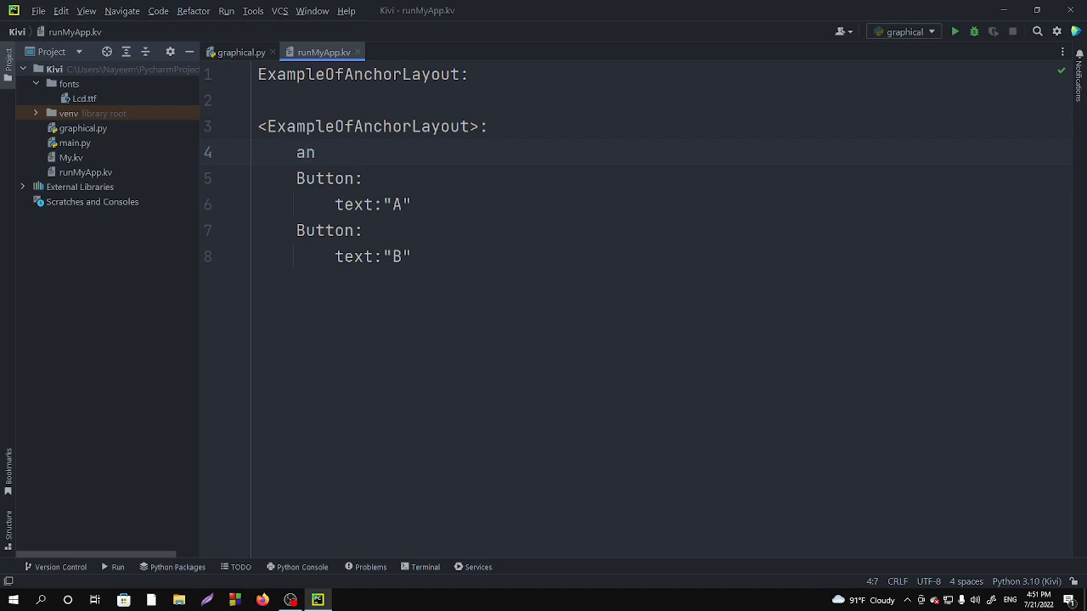
pyautogui.write('chor')
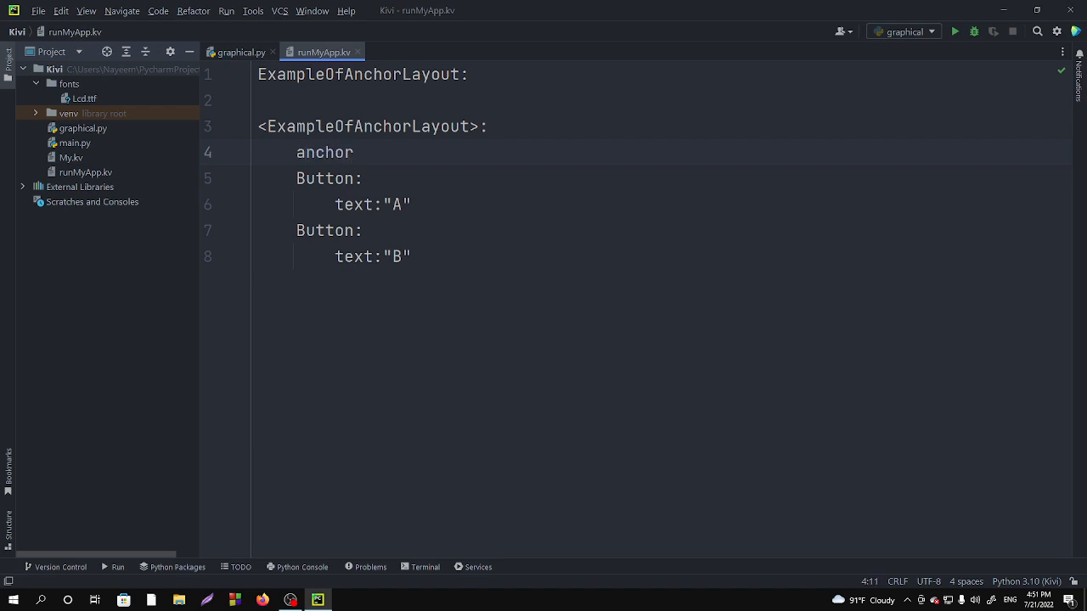
pyautogui.write('_x="')
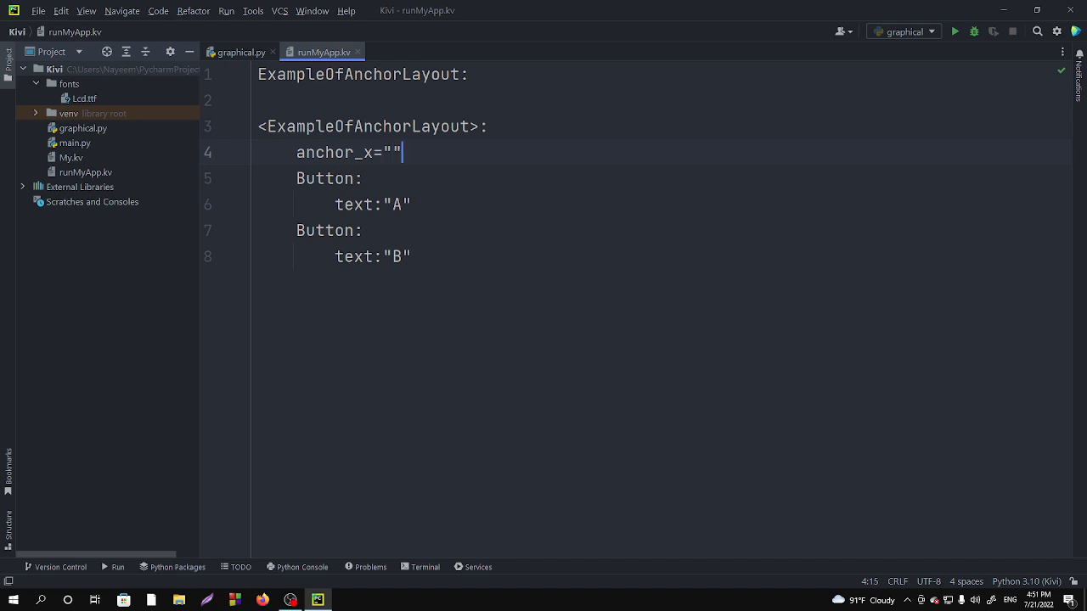
pyautogui.write('right')
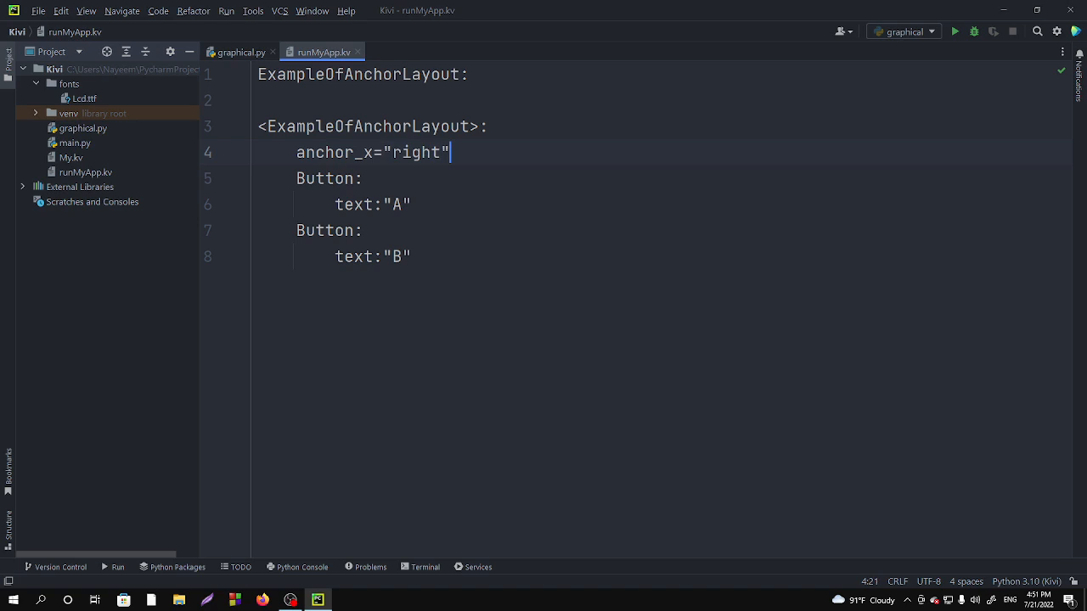
pyautogui.moveTo(899, 139)
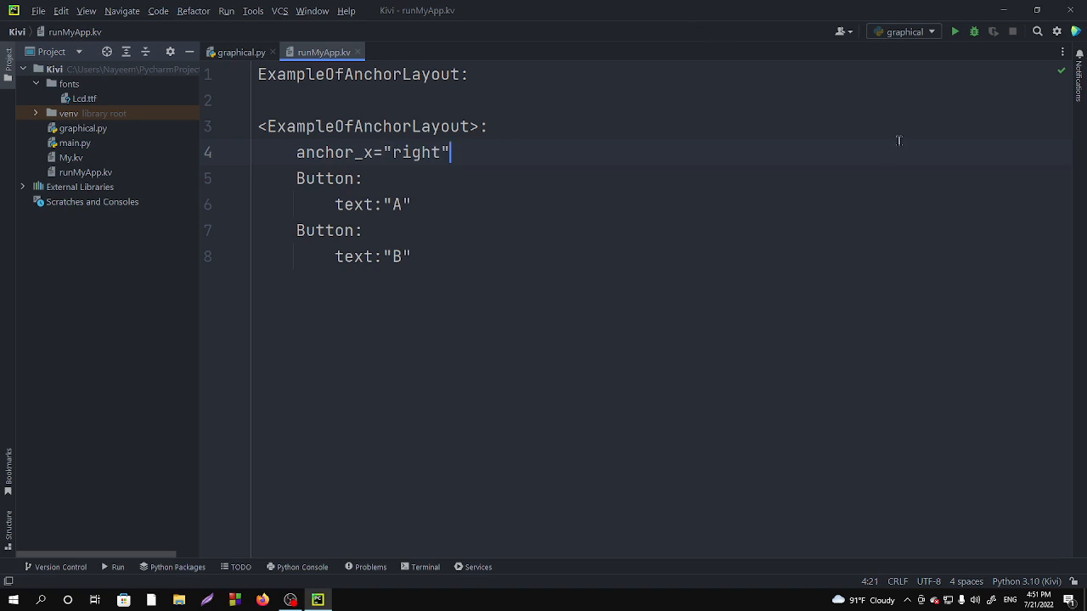
pyautogui.moveTo(954, 31)
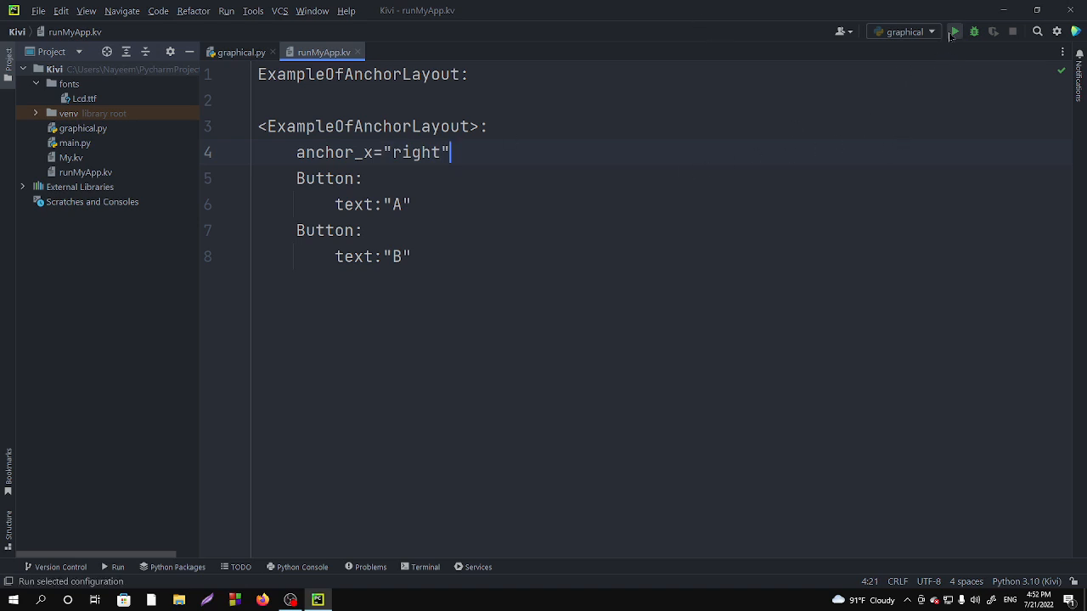
pyautogui.click(954, 31)
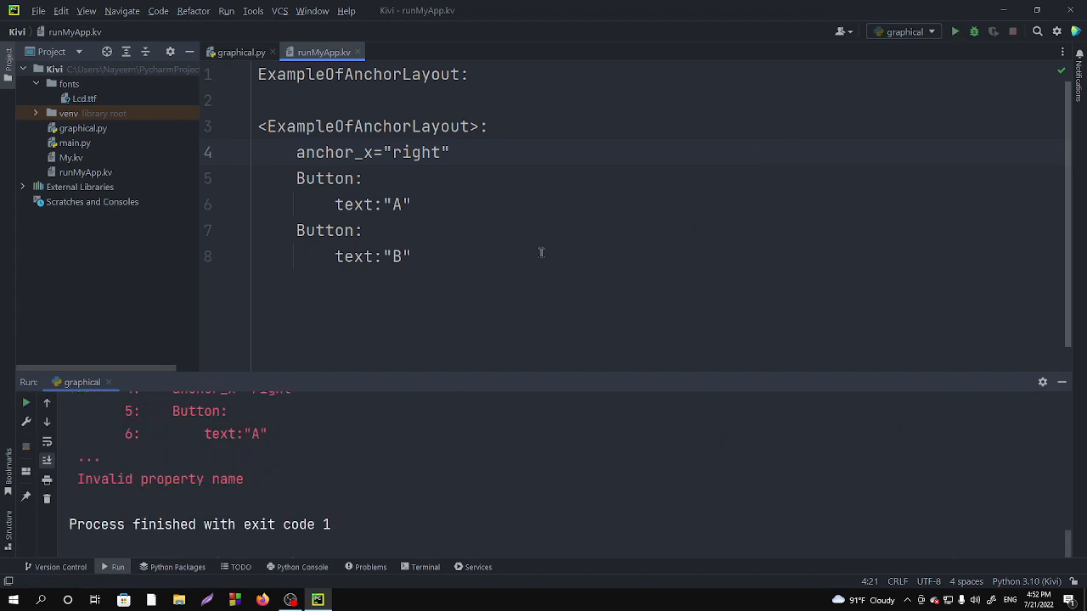
pyautogui.moveTo(194, 472)
pyautogui.write(':')
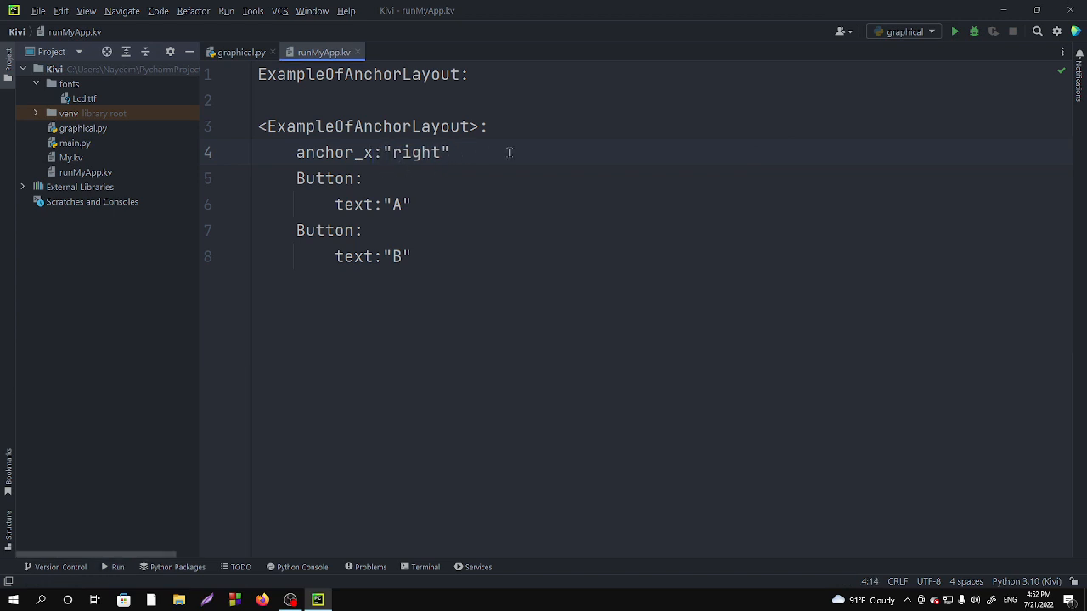
# Step: Add the comment '# left,center' after anchor_x:"right"
pyautogui.write('m')
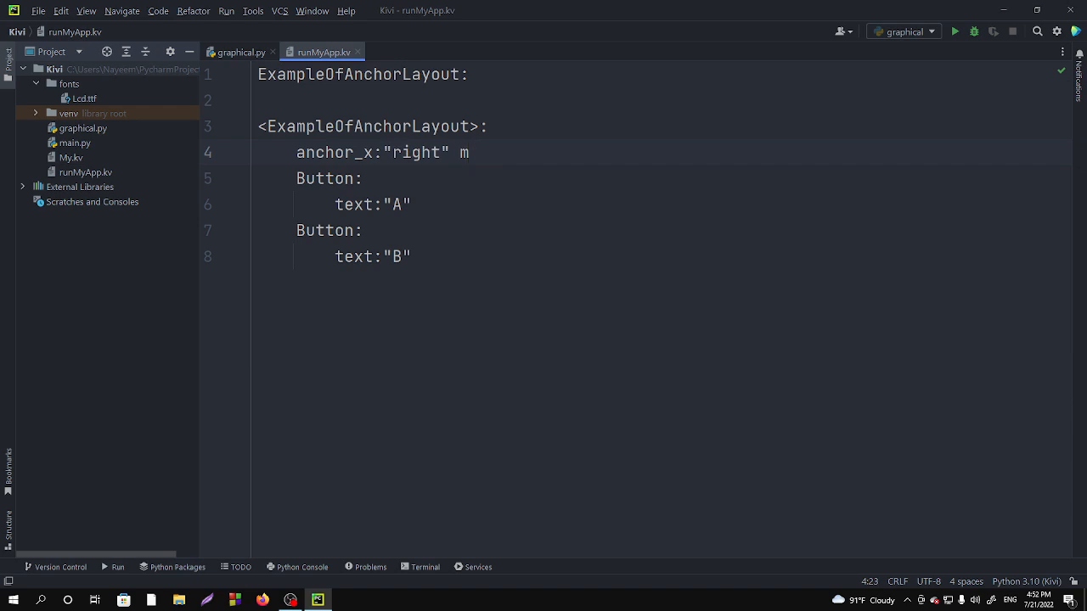
pyautogui.write('#')
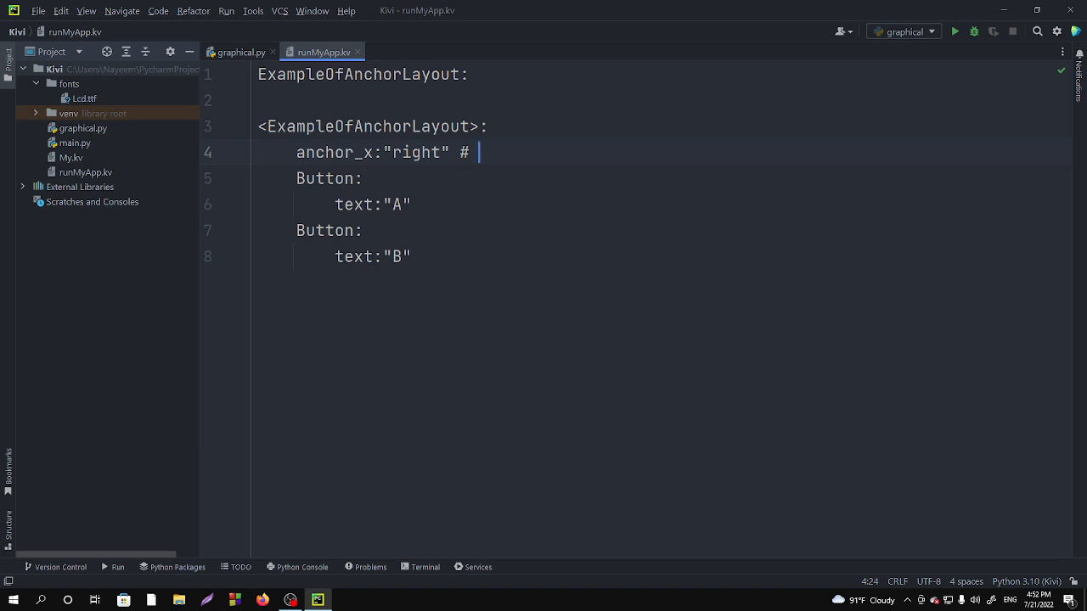
pyautogui.write('left')
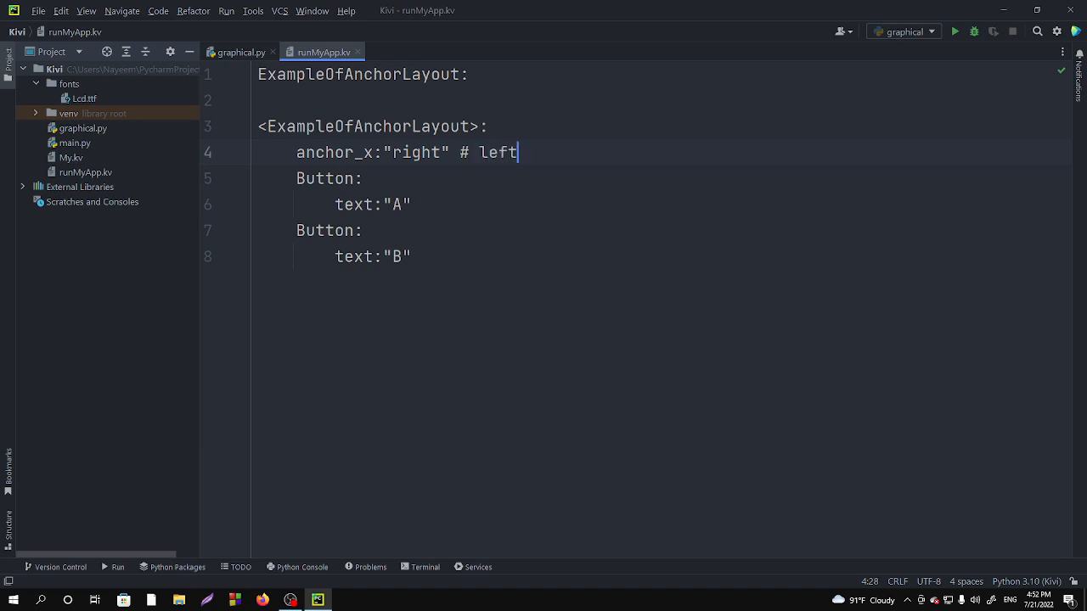
pyautogui.write(',center')
pyautogui.write('anc')
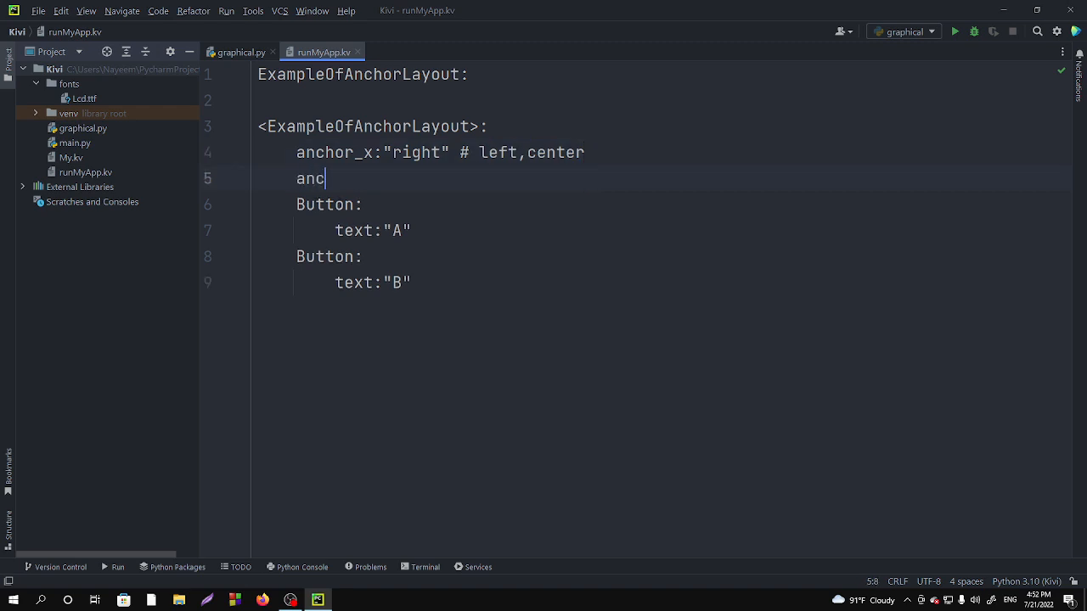
# Step: Set anchor_y:"top" and begin its '#botto' comment
pyautogui.write('hor_y')
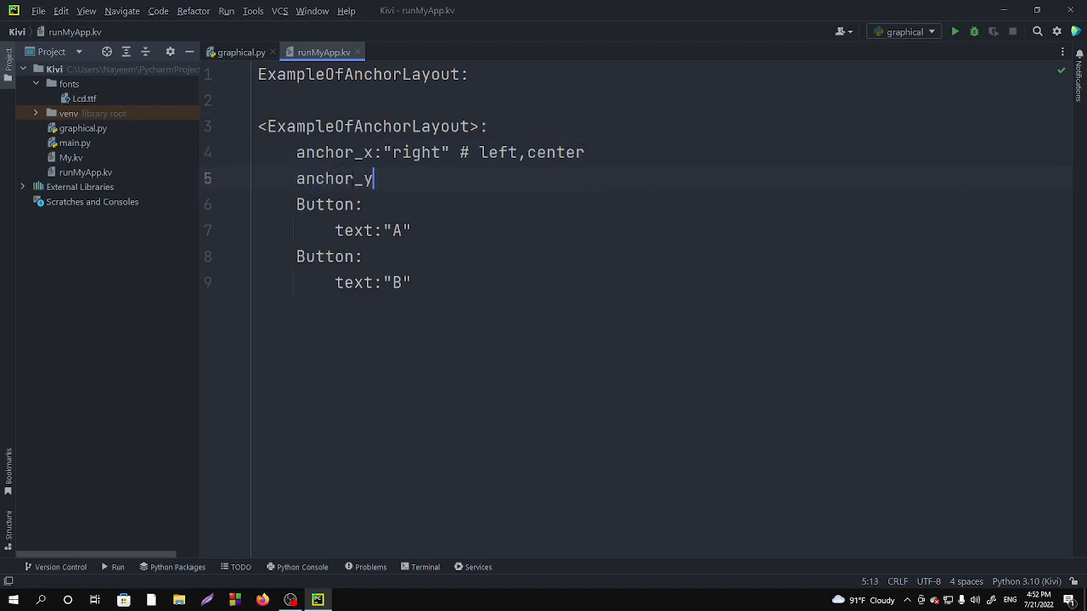
pyautogui.write(':')
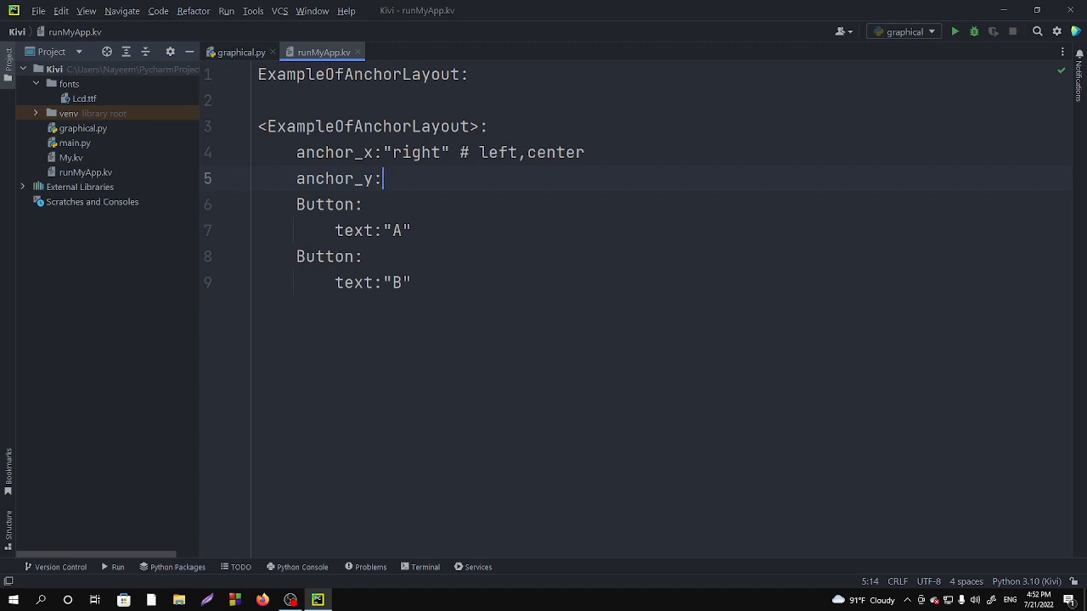
pyautogui.write('""')
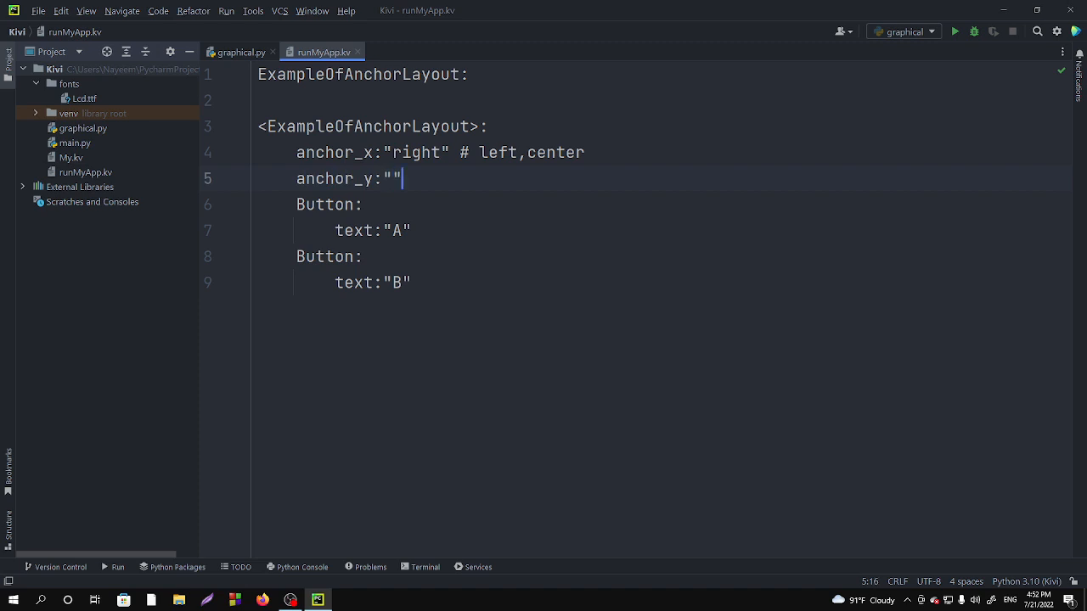
pyautogui.write('top')
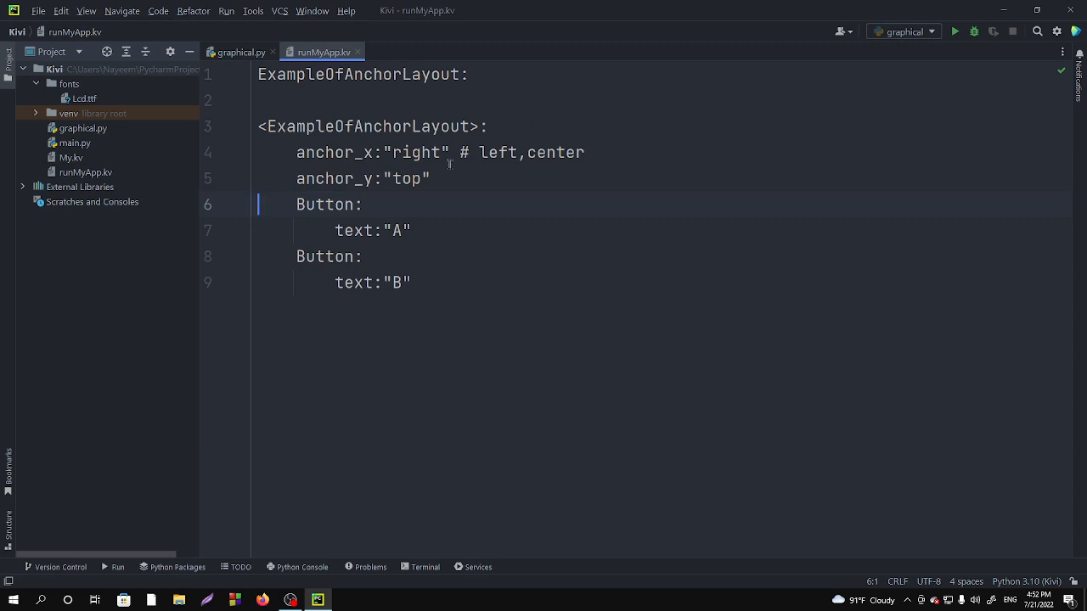
pyautogui.click(450, 179)
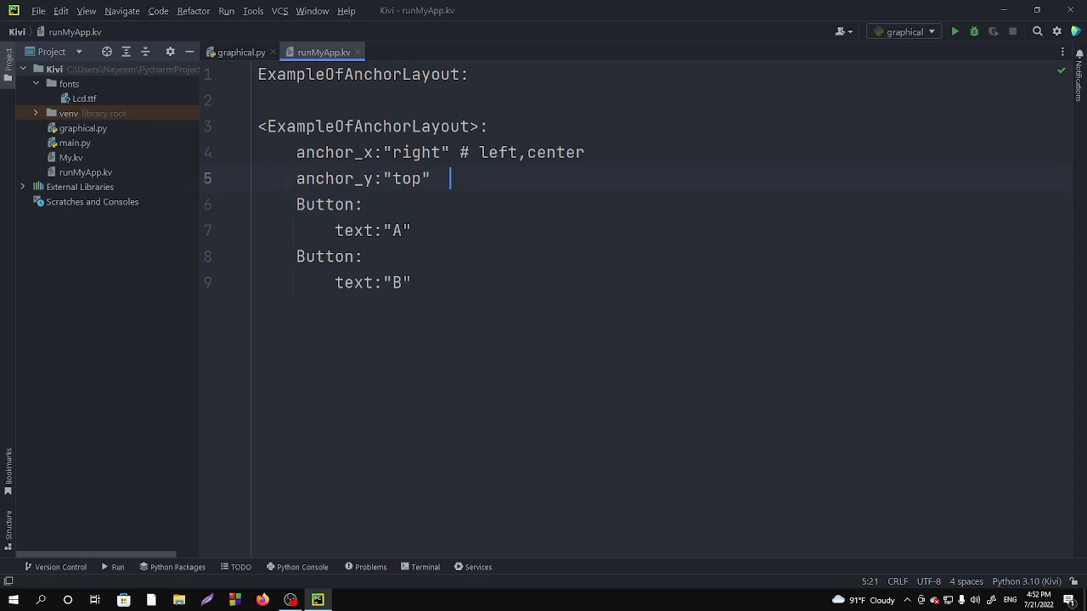
pyautogui.write('#')
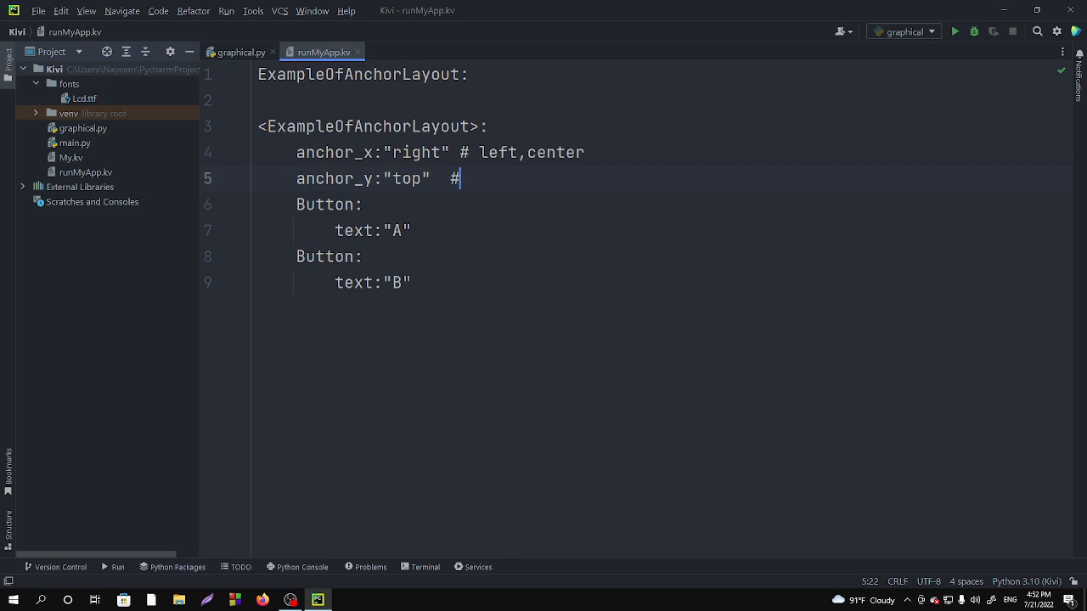
pyautogui.write('botto')
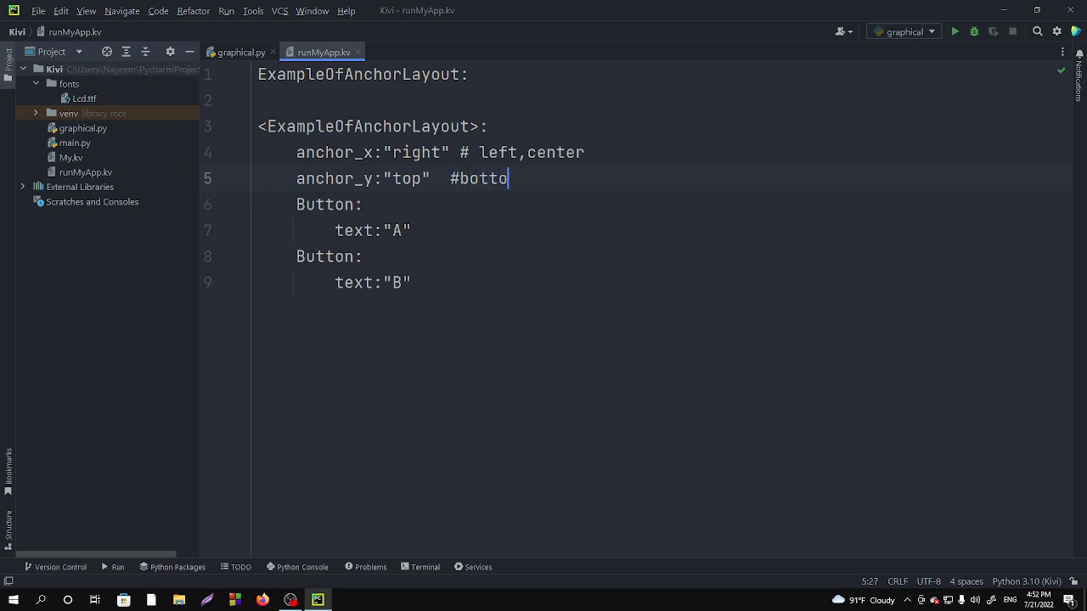
# Step: Finish the comment as '#bottom,center', run the app and close its window
pyautogui.write('m,')
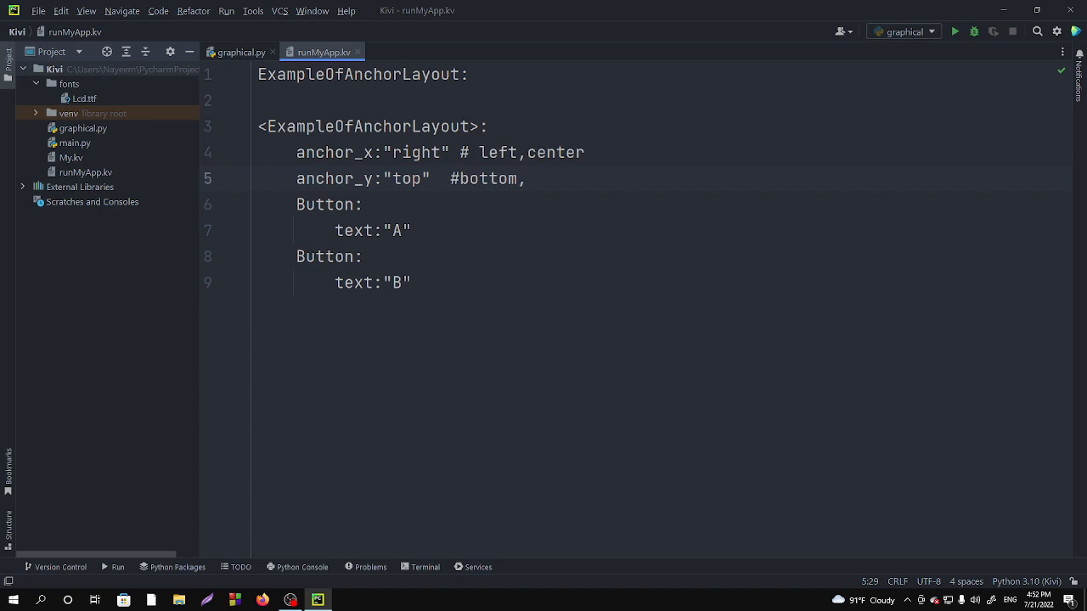
pyautogui.write('center')
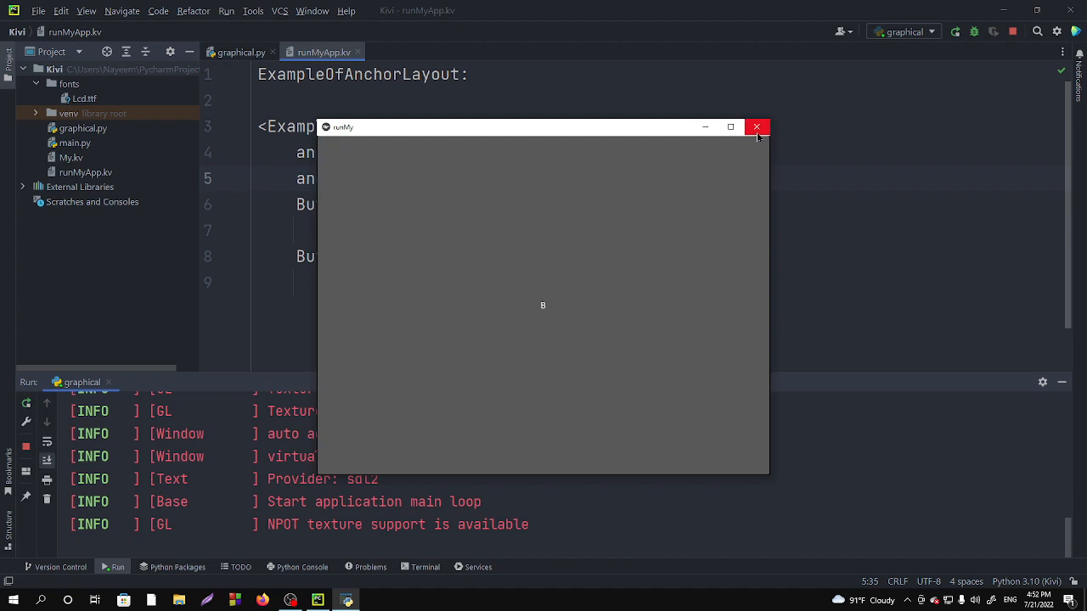
pyautogui.click(757, 126)
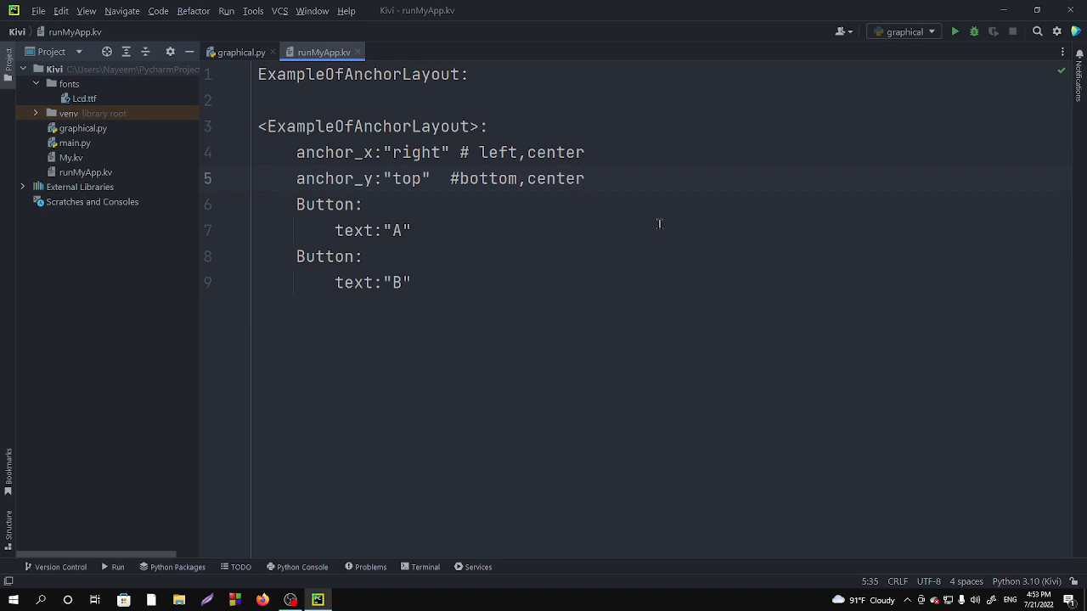
# Step: Add a 'BoxLayout:' line after anchor_y and select the two Button blocks to nest beneath it
pyautogui.click(584, 179)
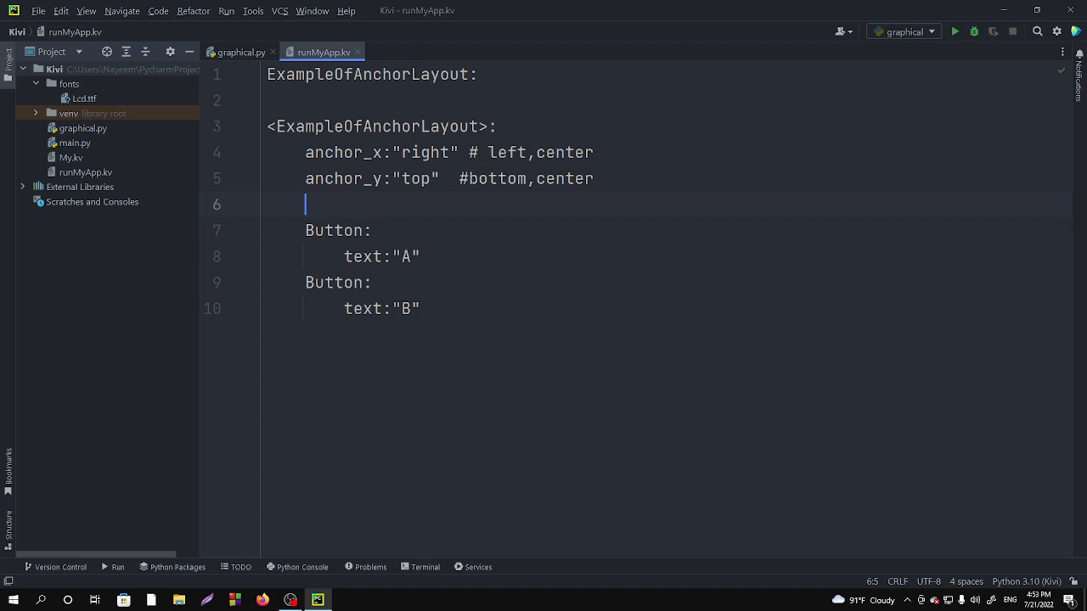
pyautogui.write('Bo')
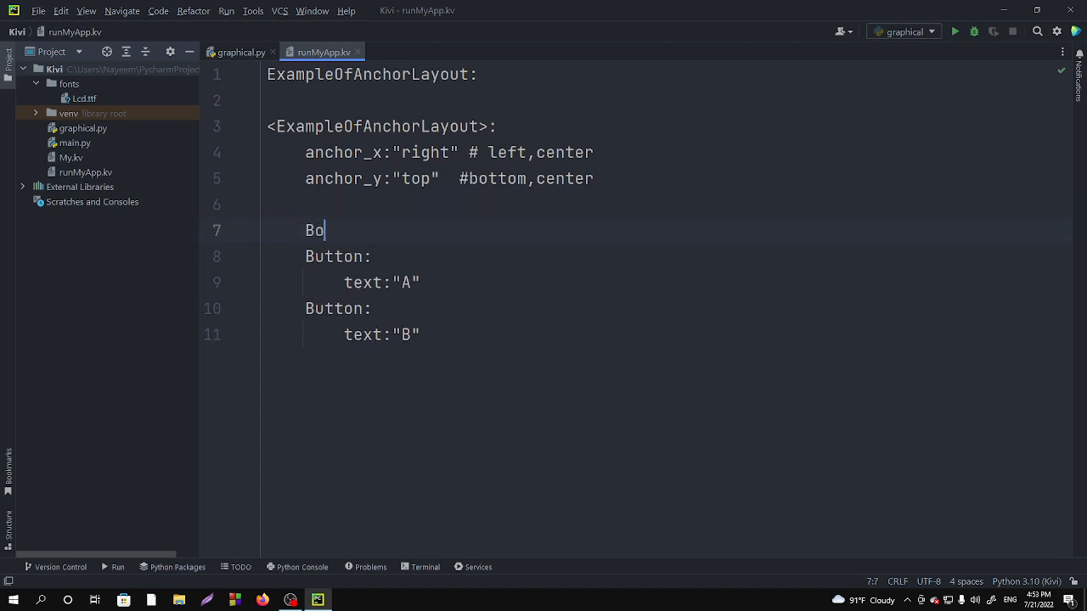
pyautogui.write('xLay')
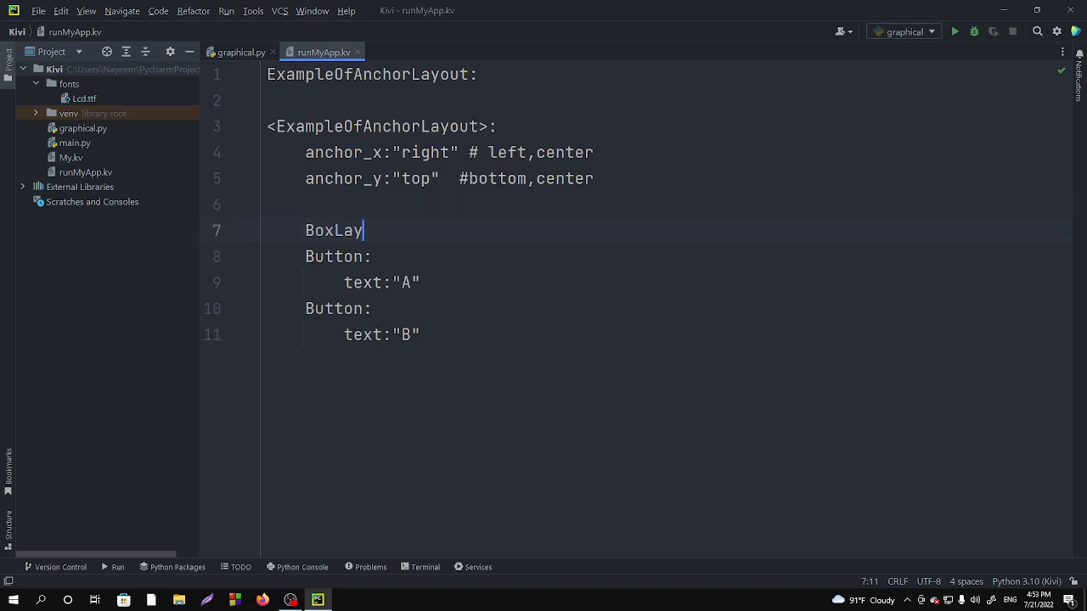
pyautogui.write('out:')
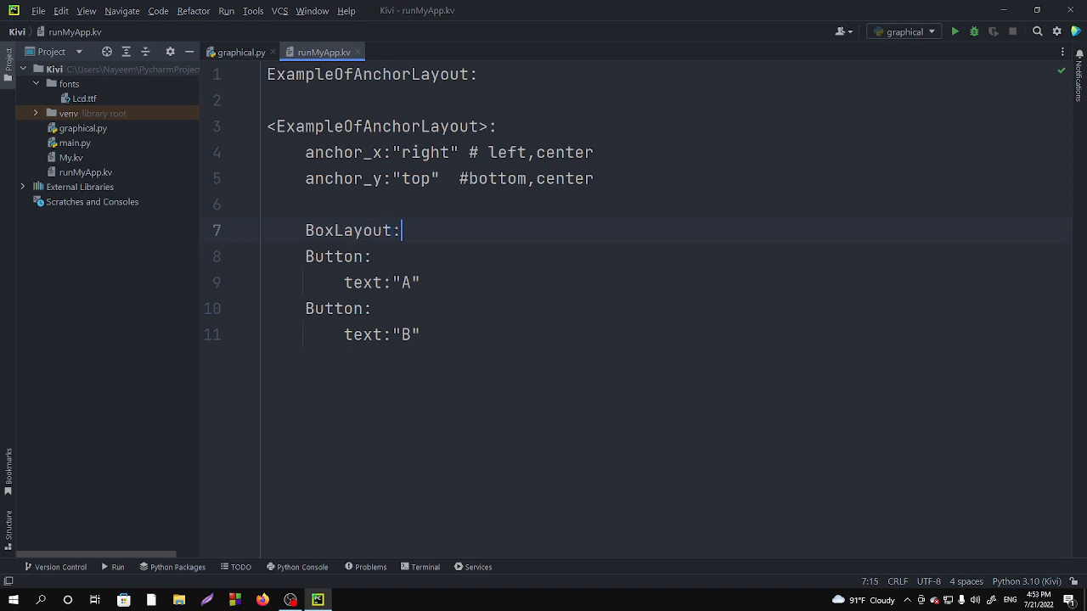
pyautogui.moveTo(306, 256); pyautogui.dragTo(418, 335)
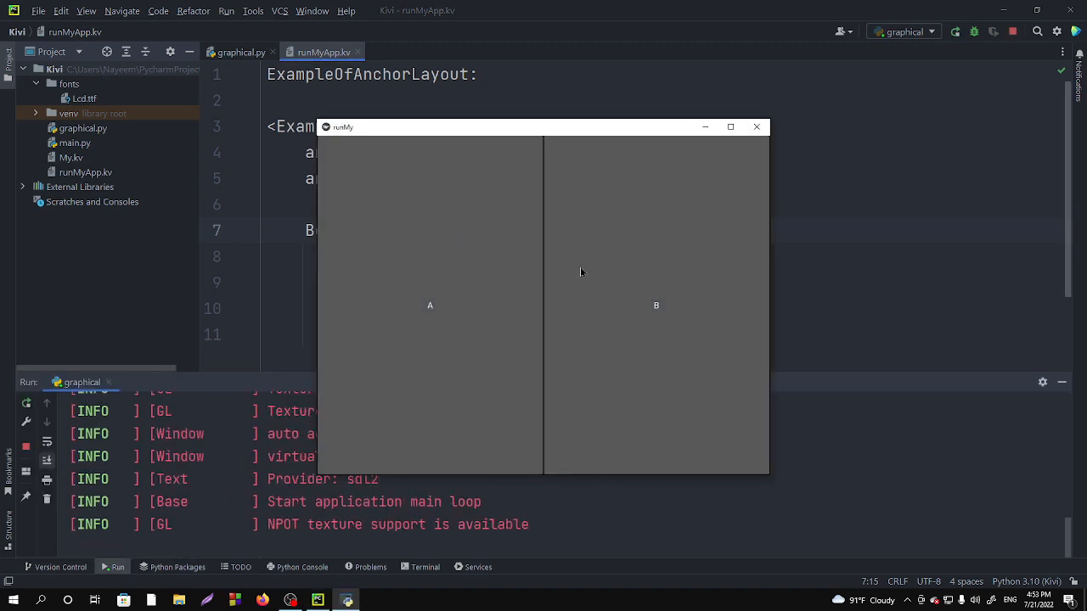
pyautogui.moveTo(631, 278)
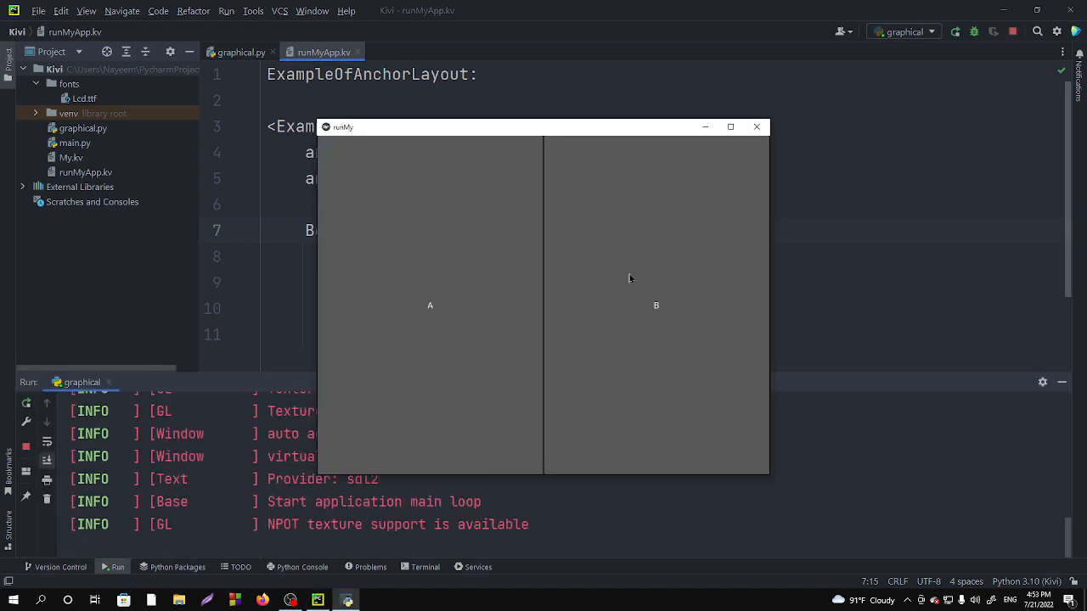
# Step: Start a new indented line right after 'BoxLayout:' for a property
pyautogui.click(754, 126)
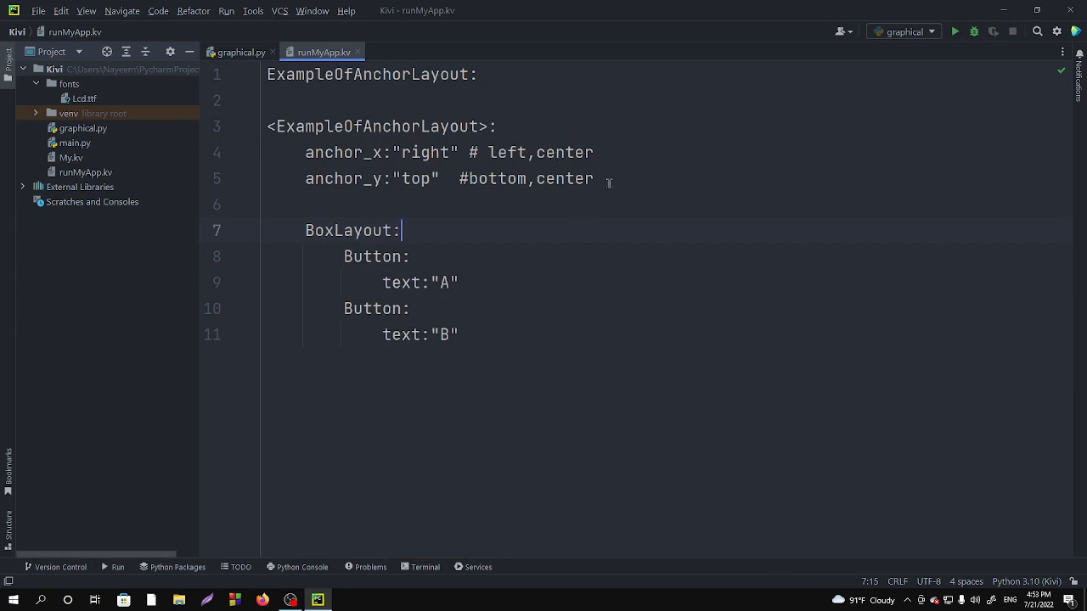
pyautogui.moveTo(438, 231)
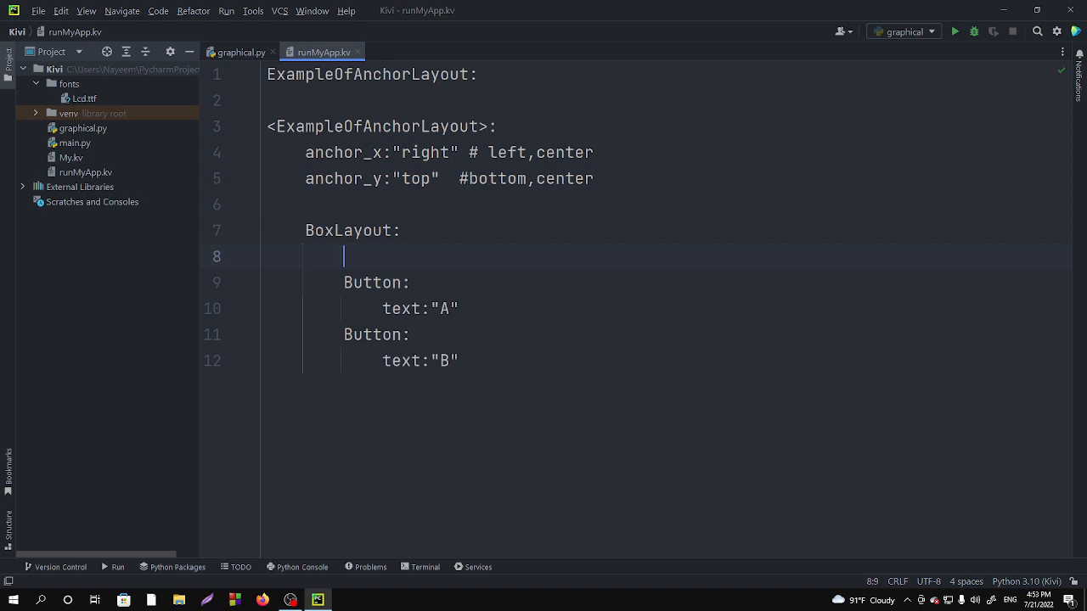
# Step: Write 'size_hint:.2,.2' under BoxLayout so the A and B buttons shrink to the top right
pyautogui.write('si')
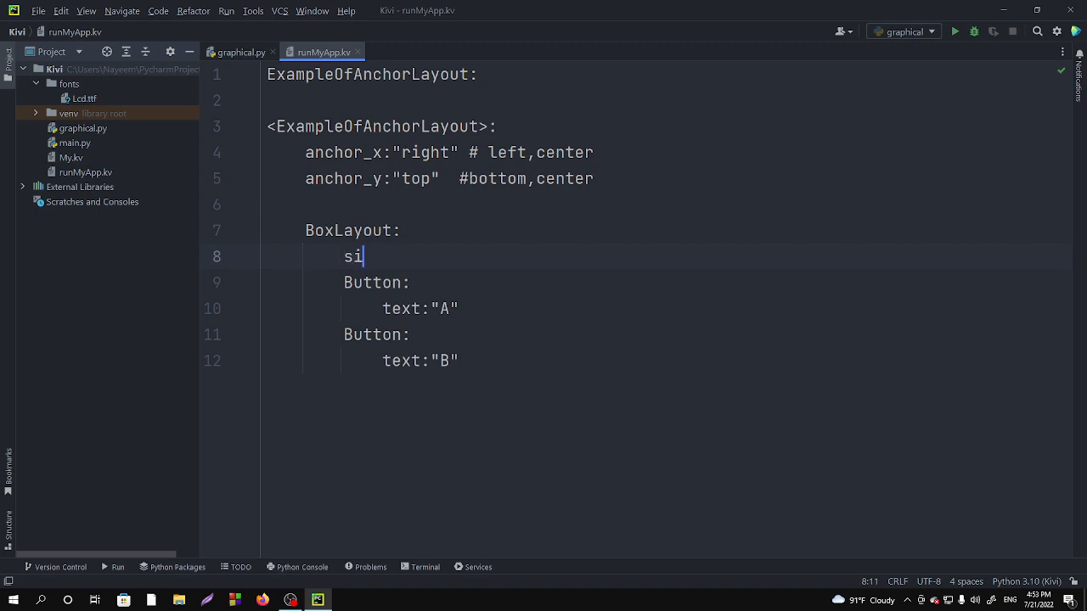
pyautogui.write('ze_')
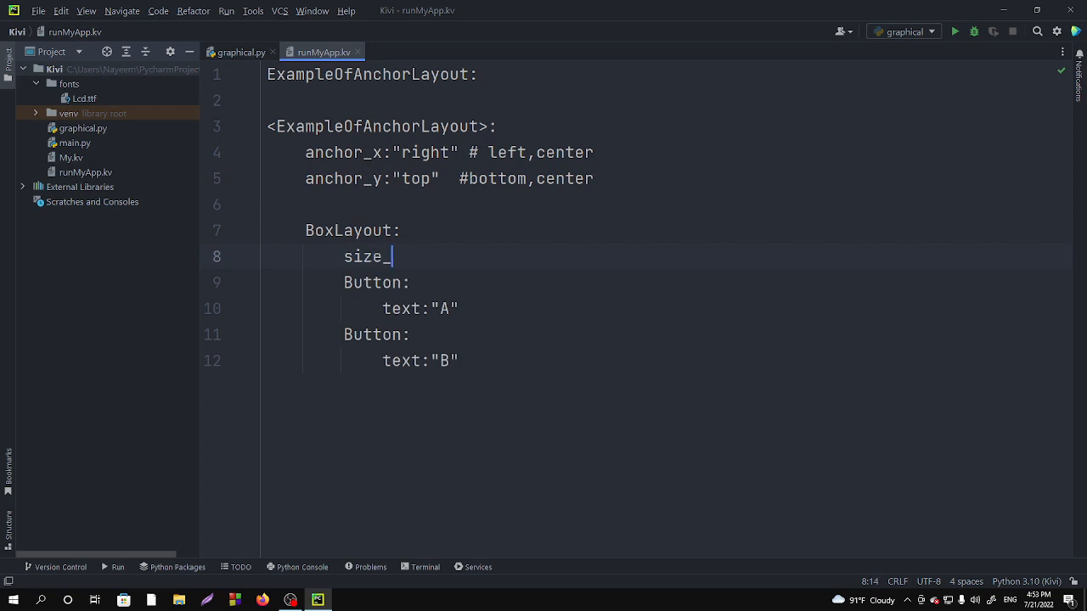
pyautogui.write('hint:')
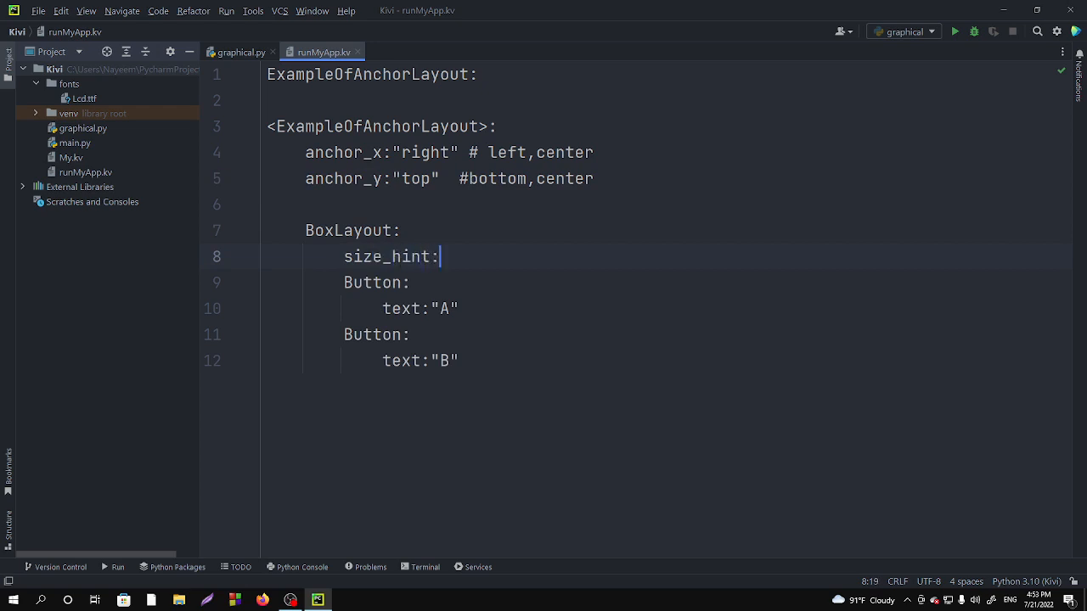
pyautogui.write('.2,')
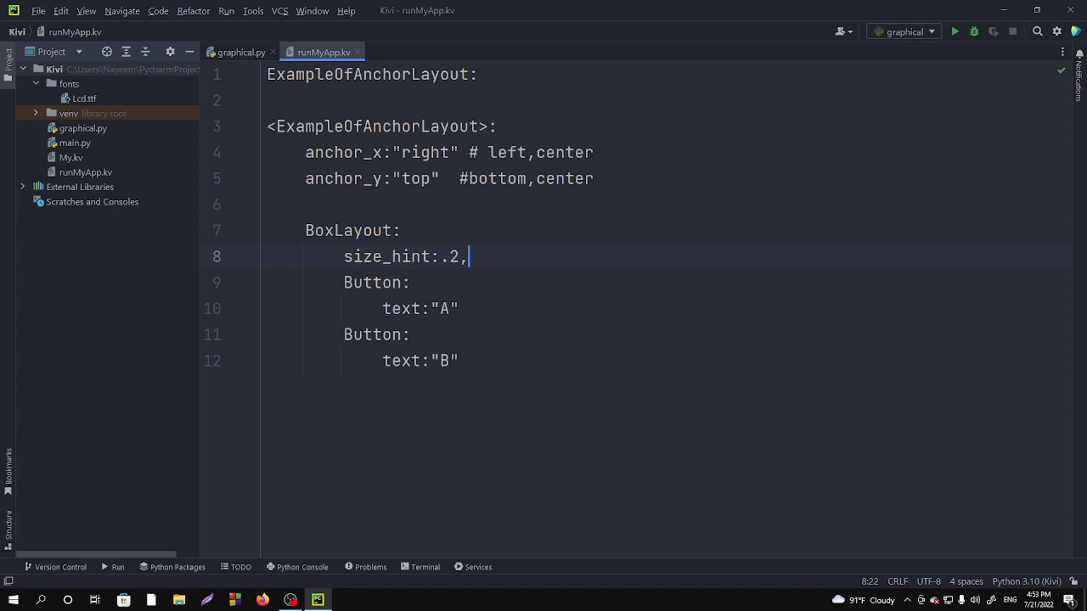
pyautogui.write('.2')
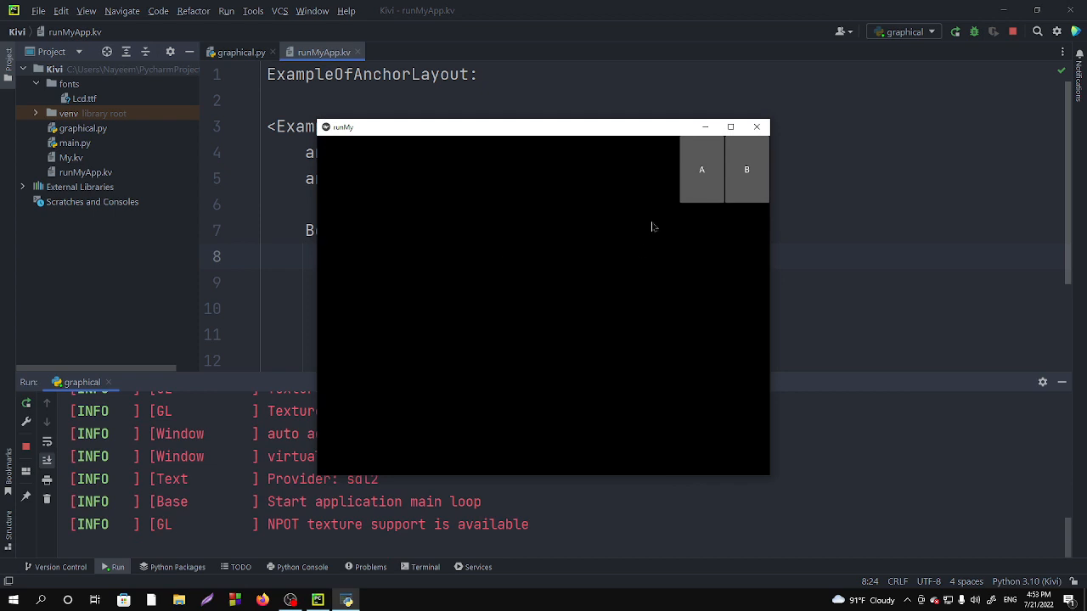
# Step: Move the running app window beside the code to compare the small top-right A and B buttons
pyautogui.moveTo(544, 126); pyautogui.dragTo(744, 144)
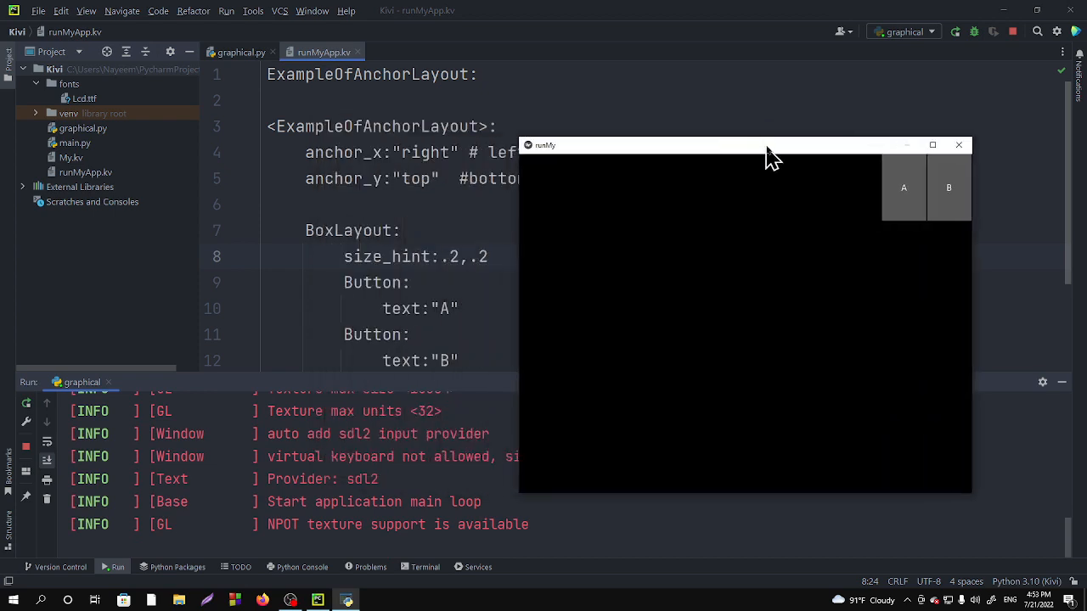
pyautogui.moveTo(772, 146); pyautogui.dragTo(856, 111)
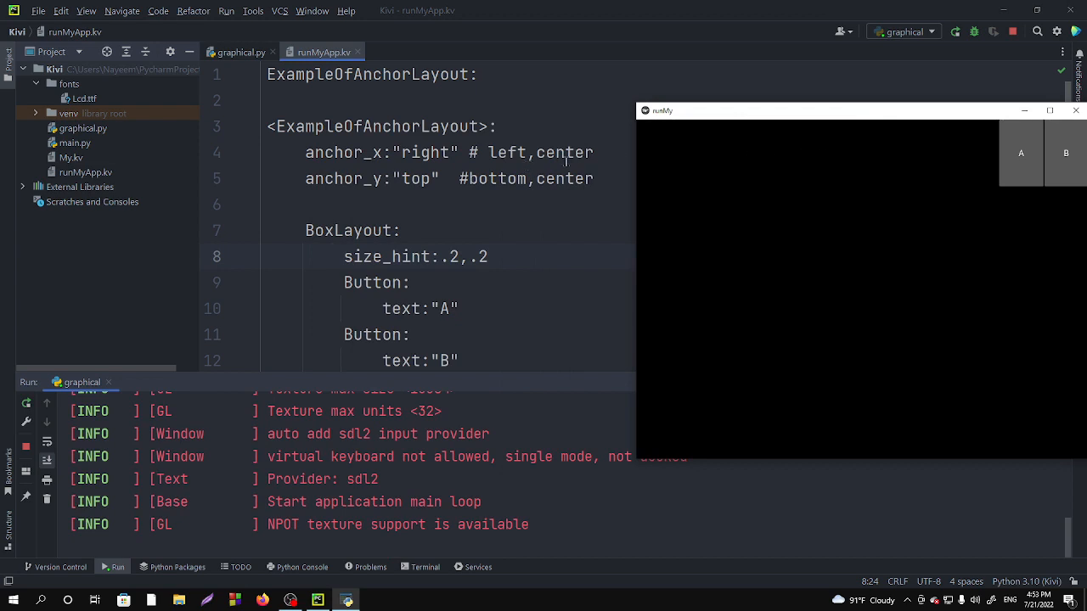
pyautogui.moveTo(1053, 170)
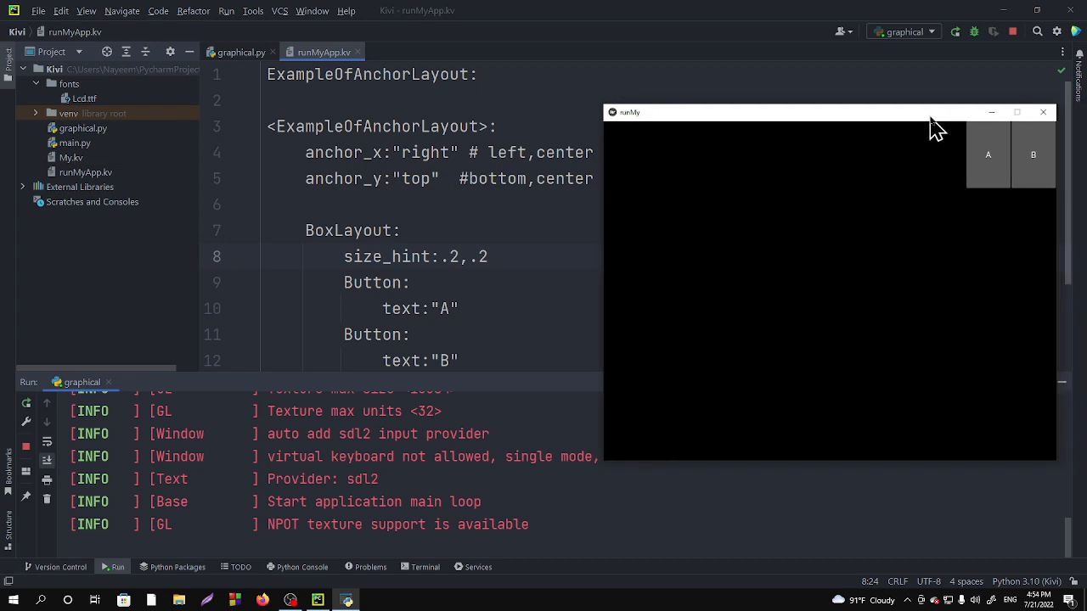
pyautogui.moveTo(999, 163)
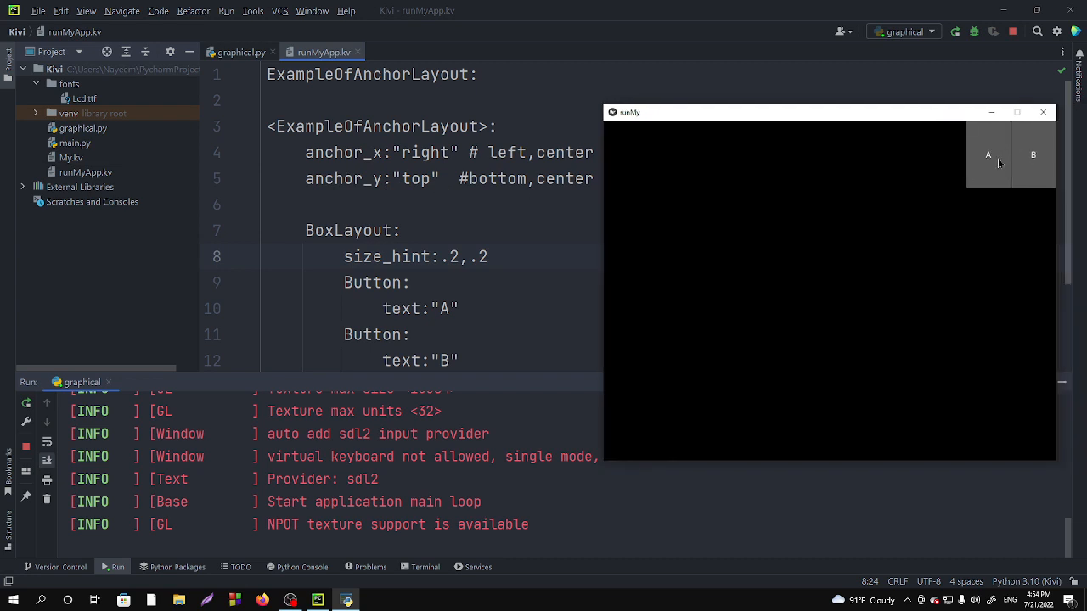
pyautogui.moveTo(1005, 156)
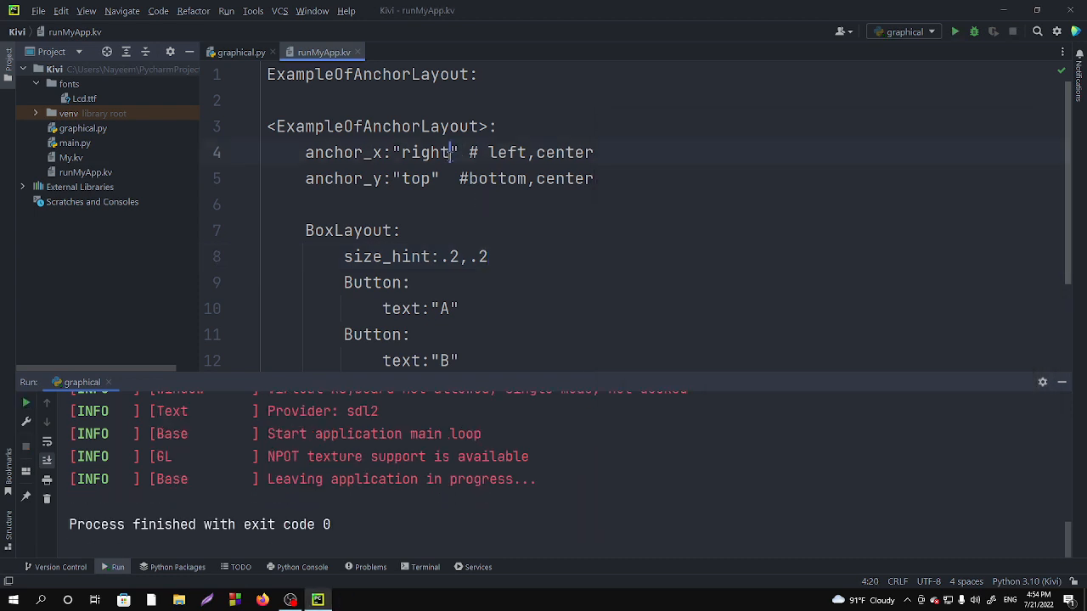
# Step: Set anchor_x to "center", confirm A and B sit at the top centre, then quit the app
pyautogui.write('cen')
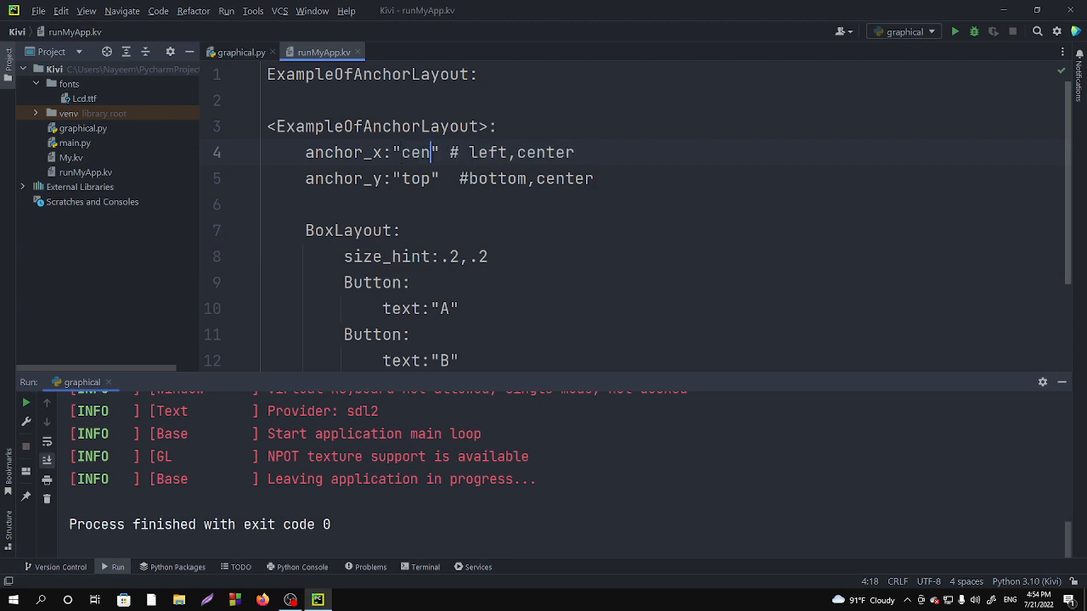
pyautogui.write('ter')
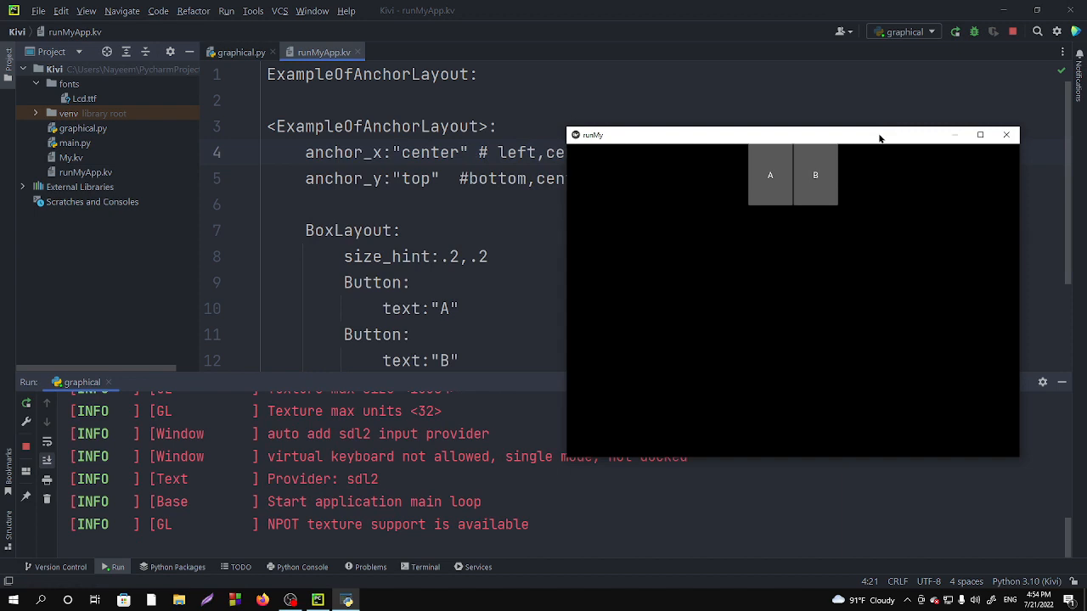
pyautogui.moveTo(1015, 143)
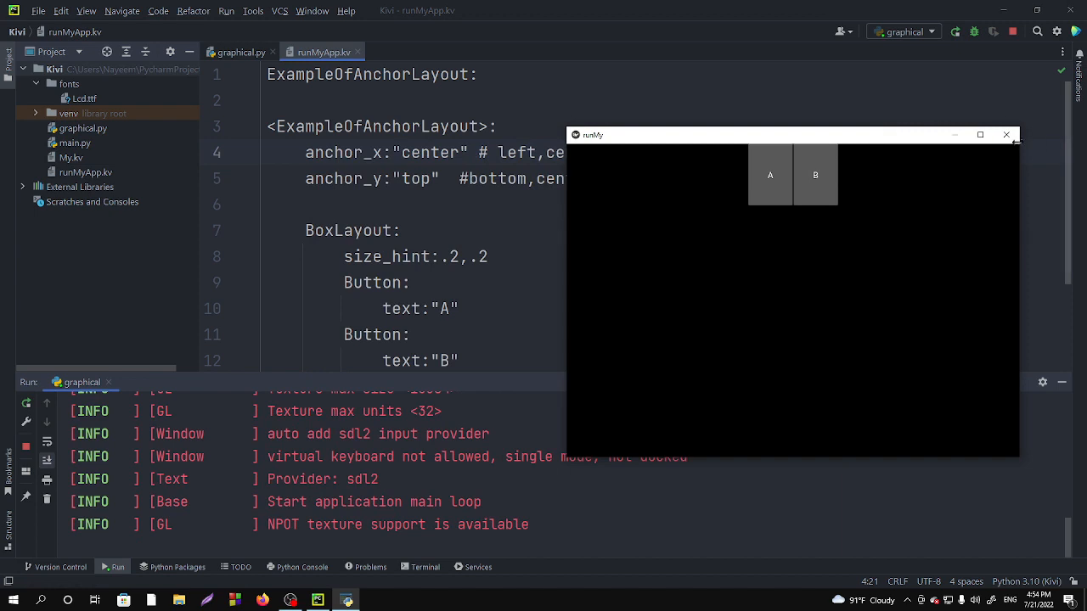
pyautogui.click(1007, 136)
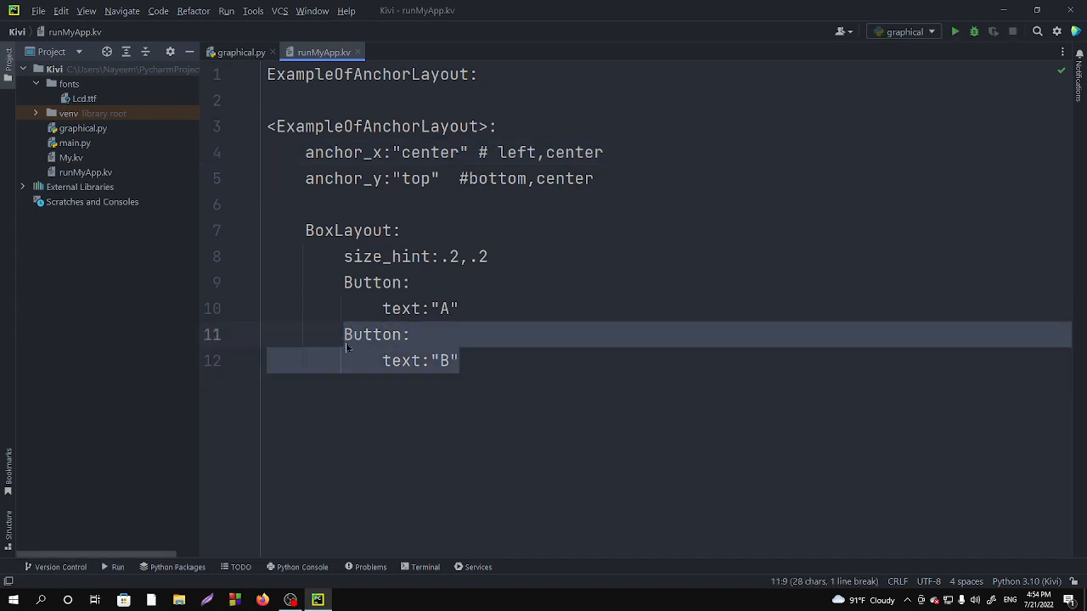
# Step: Paste a third Button with text "C" into the BoxLayout and relaunch graphical.py
pyautogui.click(462, 360)
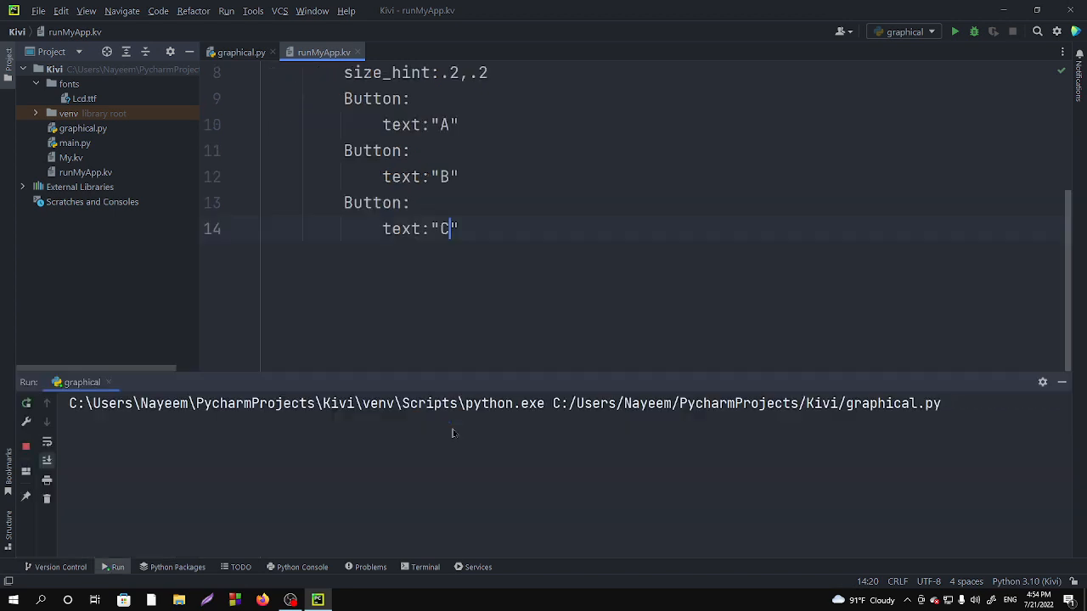
pyautogui.click(955, 30)
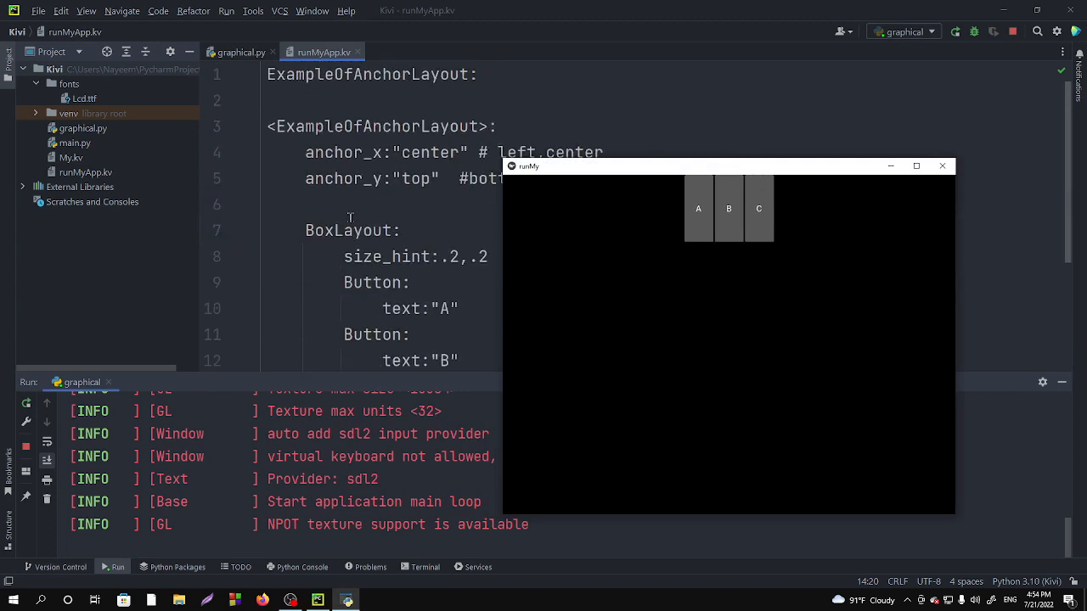
# Step: Shift the app window right to view buttons A, B and C alongside the finished kv rule
pyautogui.moveTo(727, 167); pyautogui.dragTo(768, 170)
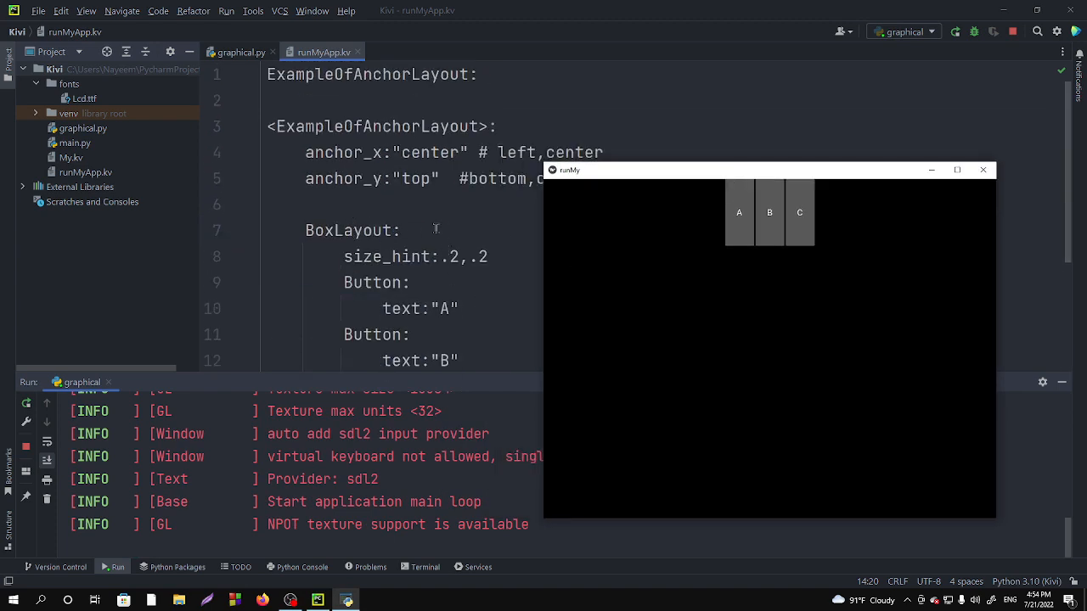
pyautogui.moveTo(769, 170); pyautogui.dragTo(853, 190)
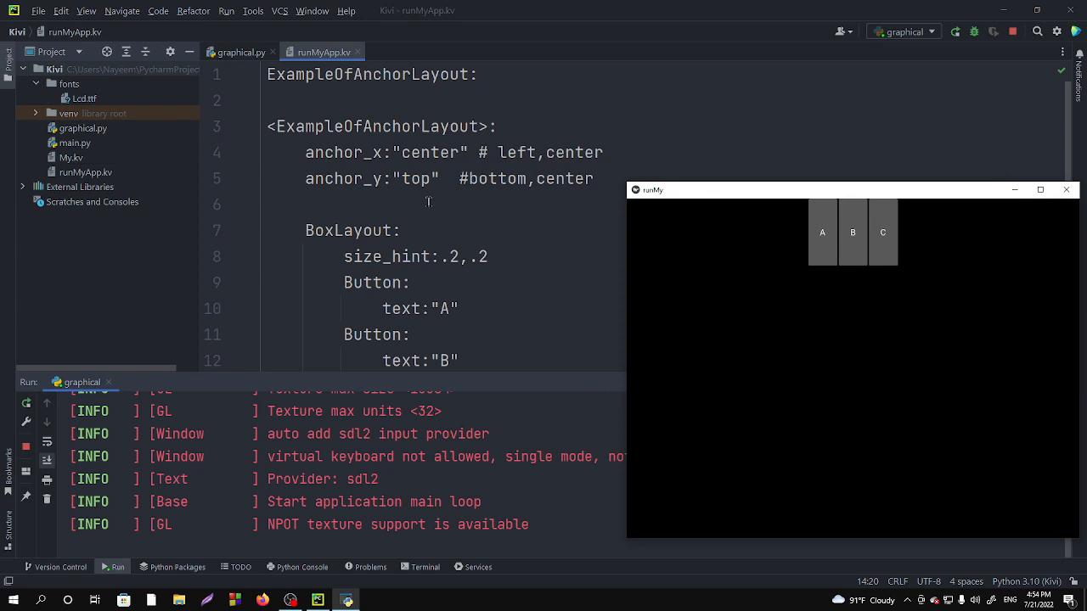
pyautogui.moveTo(701, 211)
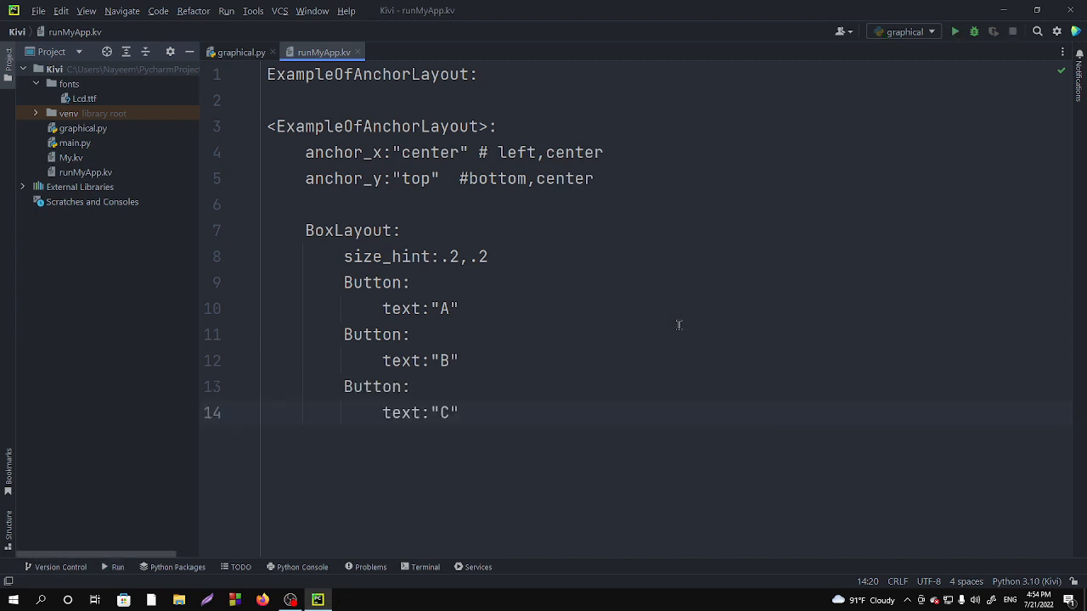
pyautogui.moveTo(520, 347)
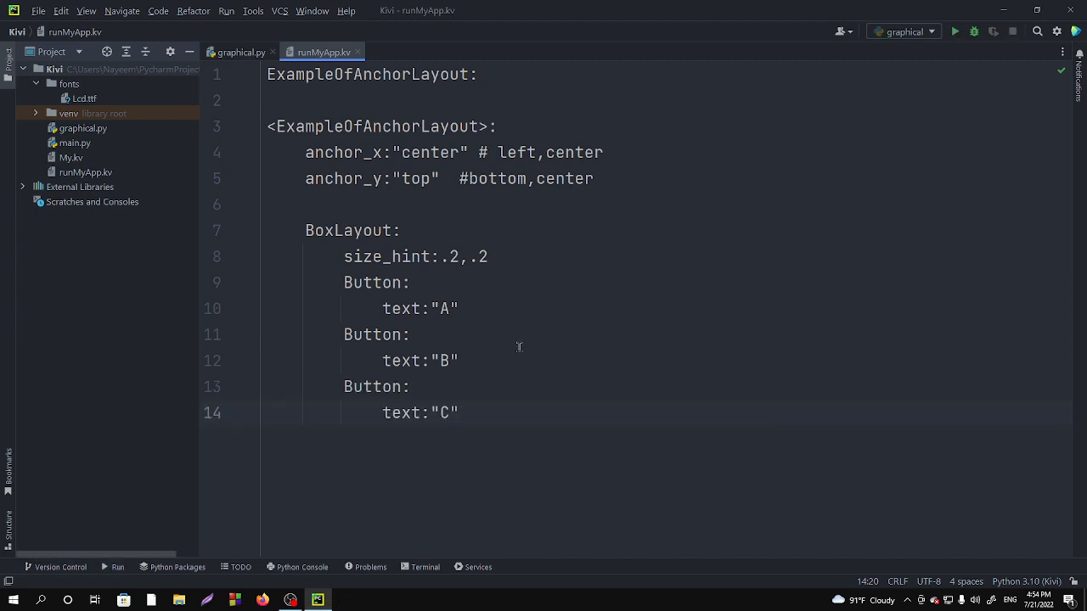
pyautogui.moveTo(513, 425)
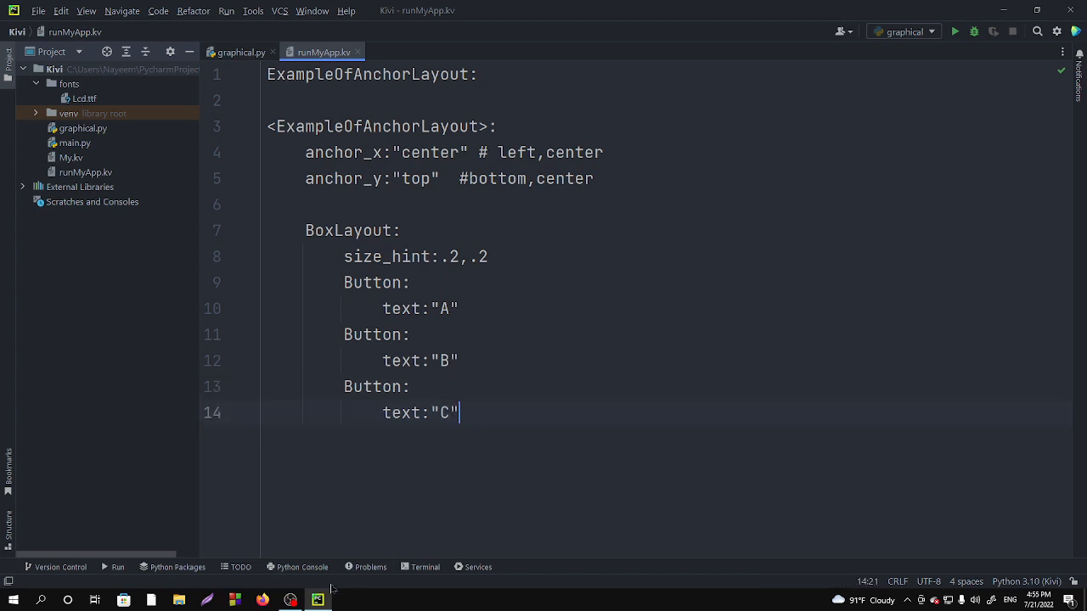
pyautogui.moveTo(502, 485)
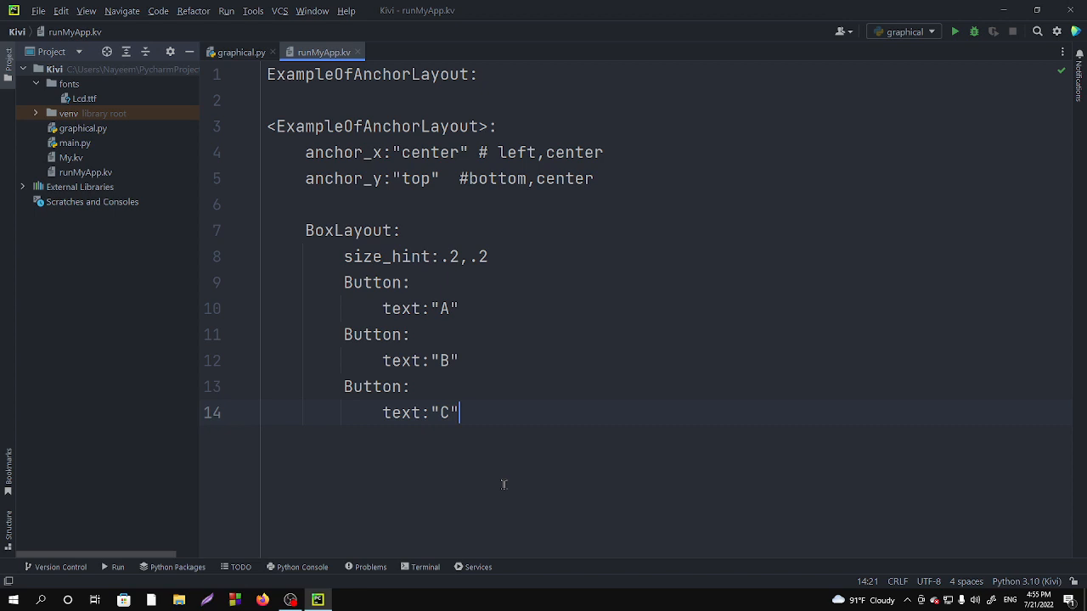